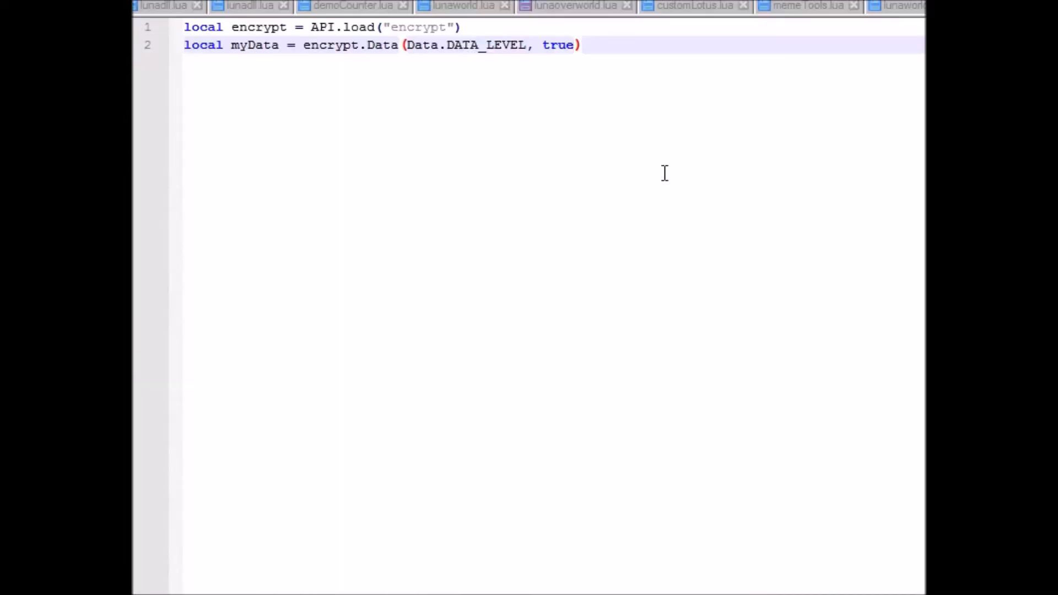
pyautogui.moveTo(838, 242)
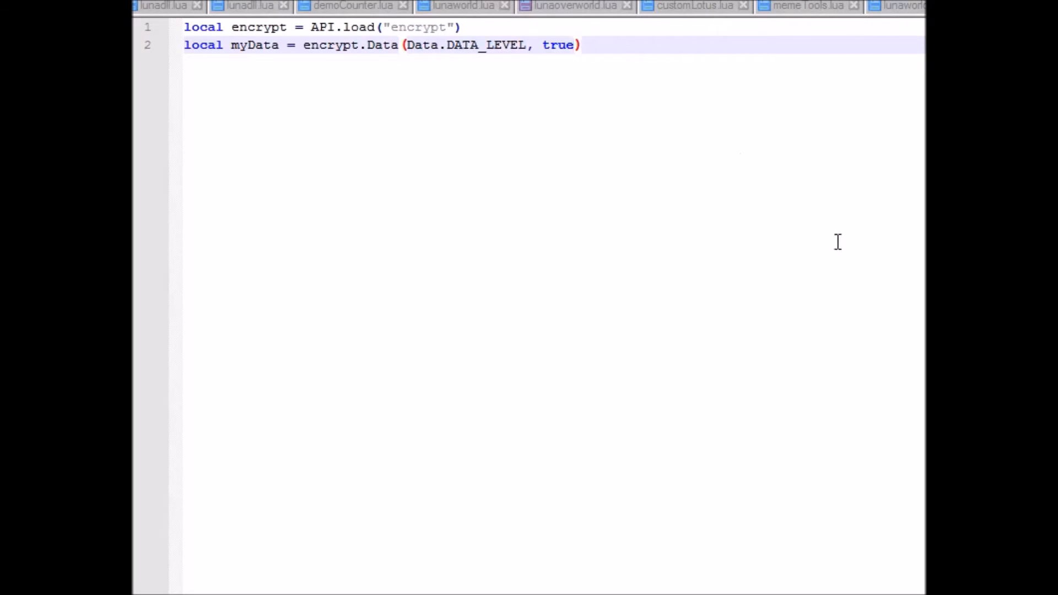
# - Start a fresh line below the myData declaration, leaving one blank line between
pyautogui.press('Enter')
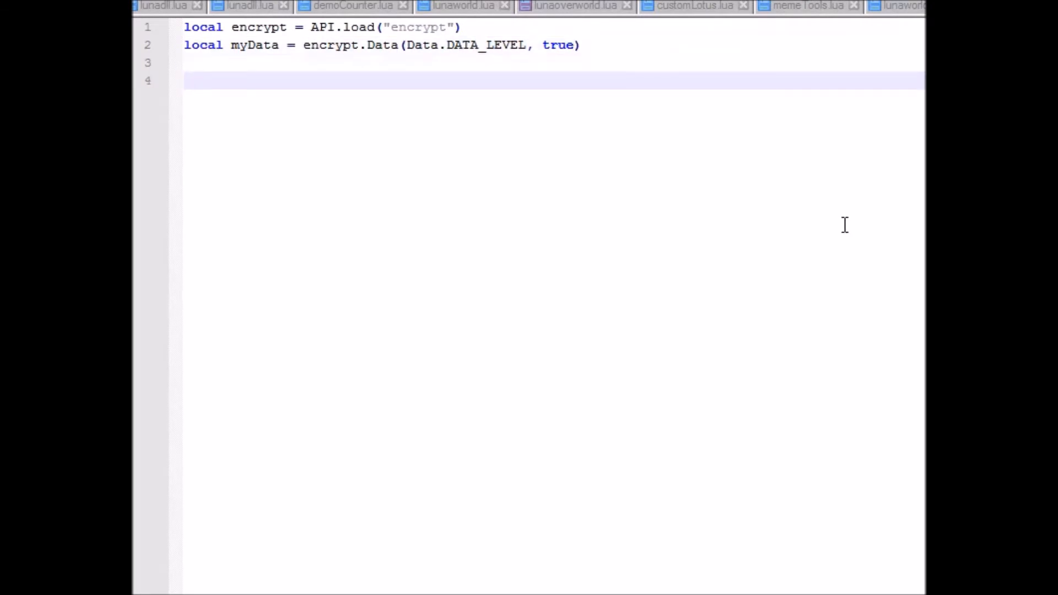
pyautogui.moveTo(858, 158)
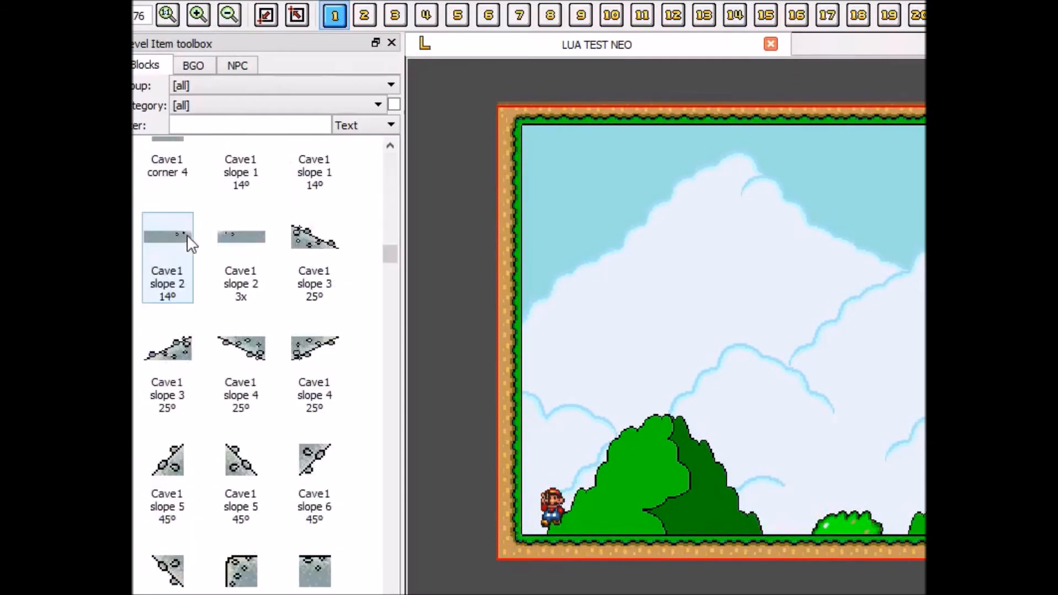
# - Filter the block toolbox to '?' block and bricks and confirm the SMW '?' block's contents
pyautogui.click(277, 105)
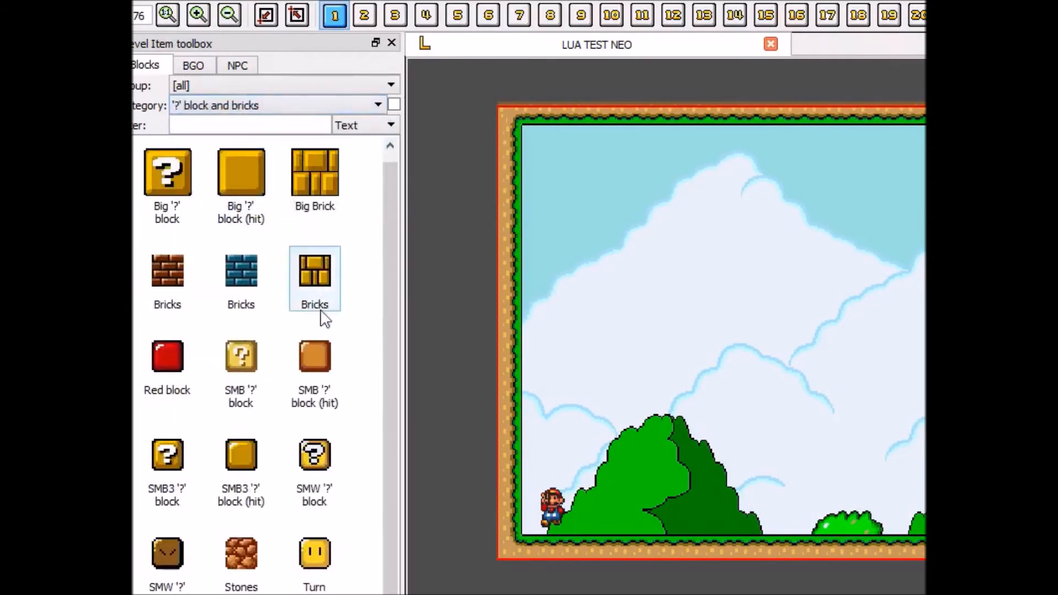
pyautogui.click(314, 453)
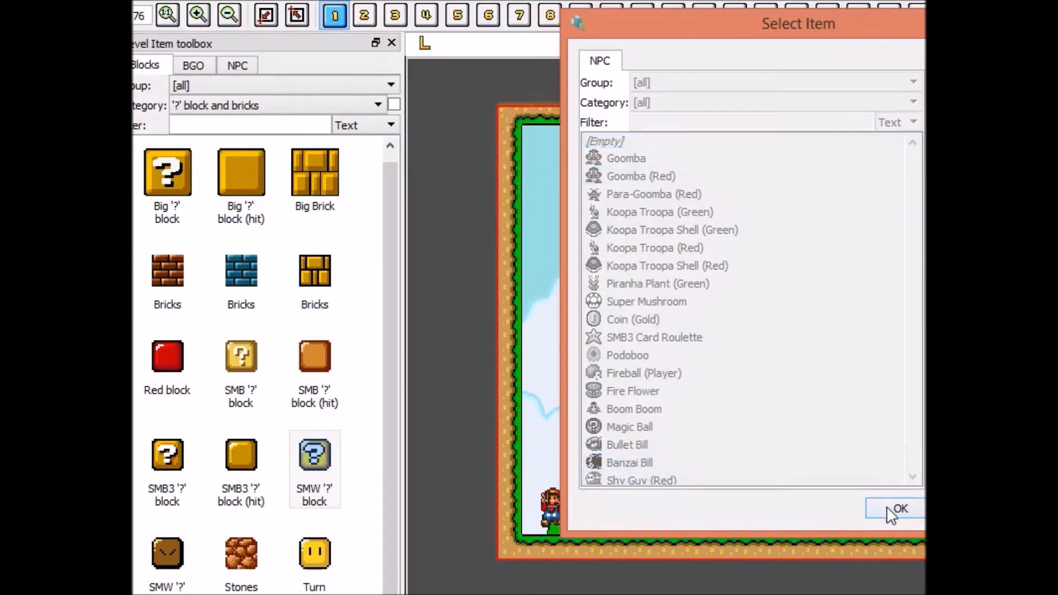
pyautogui.click(899, 508)
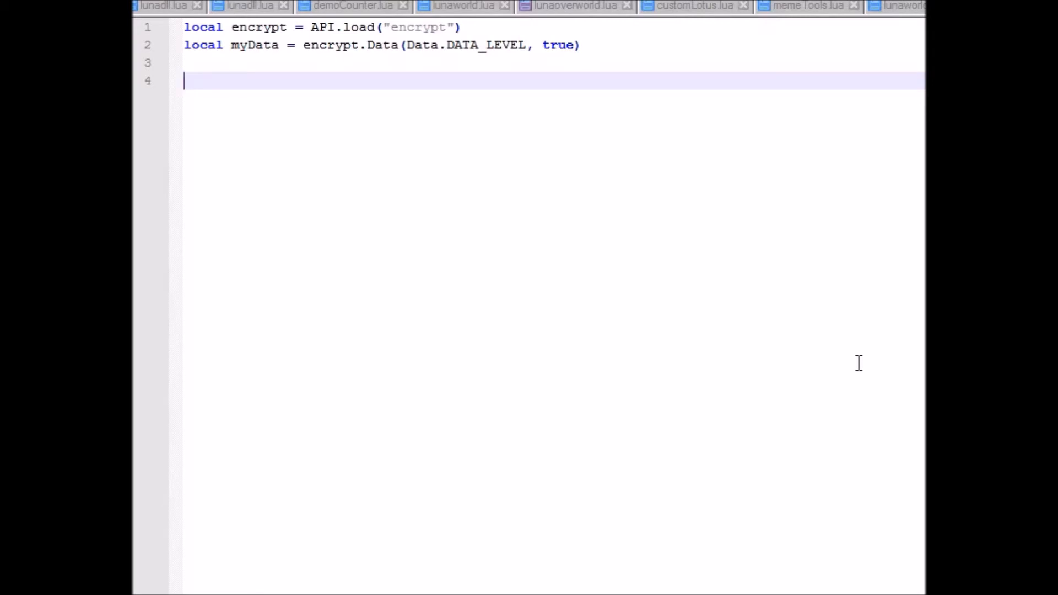
# - Begin the if line with myData == nil, checking the existing save-check script for reference
pyautogui.write('i')
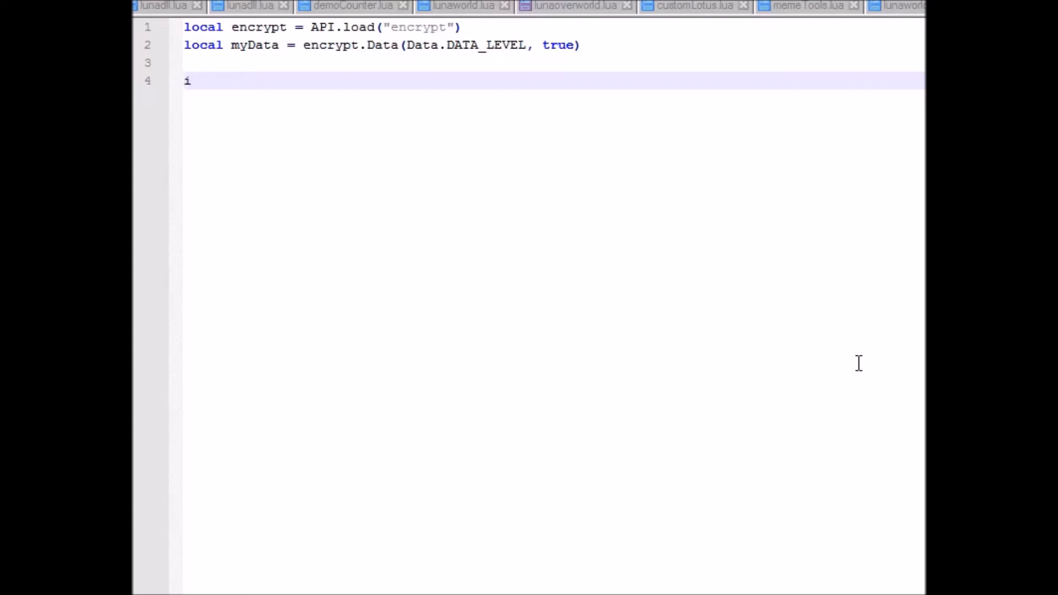
pyautogui.write('f myData')
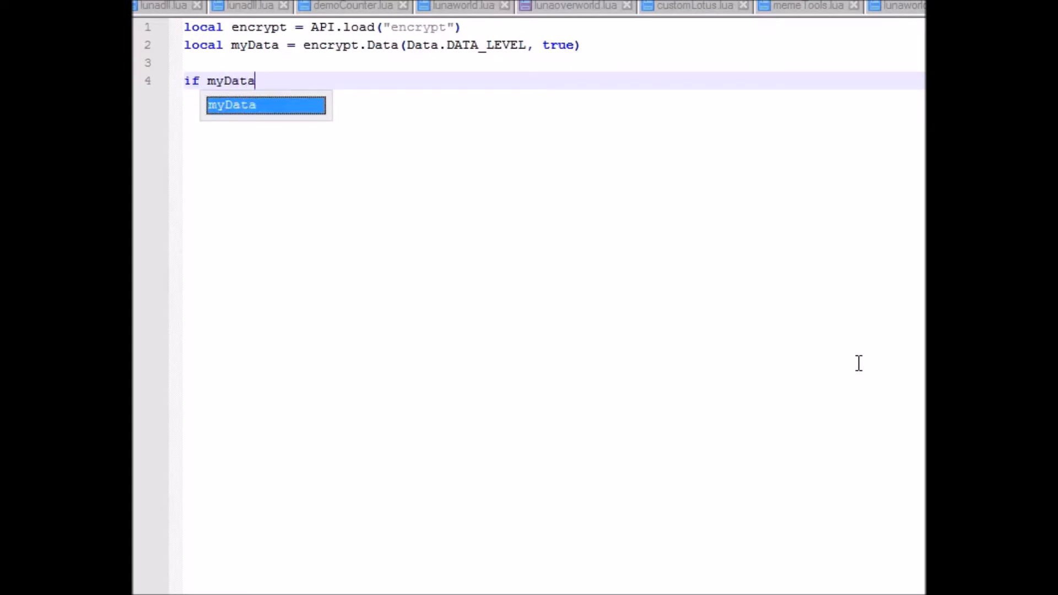
pyautogui.write('== nil')
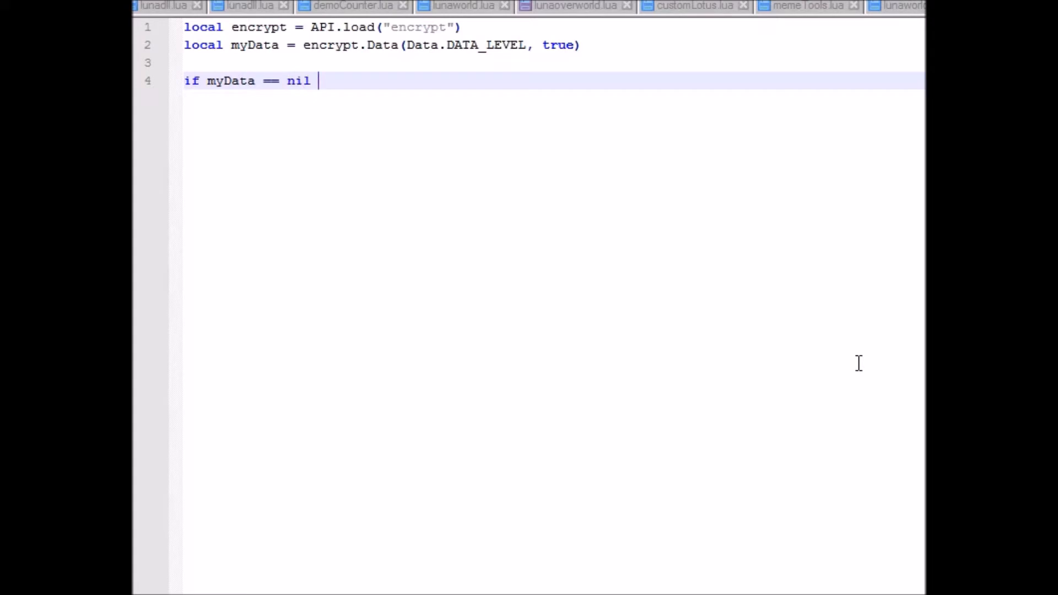
pyautogui.press('ctrl+shift+k')
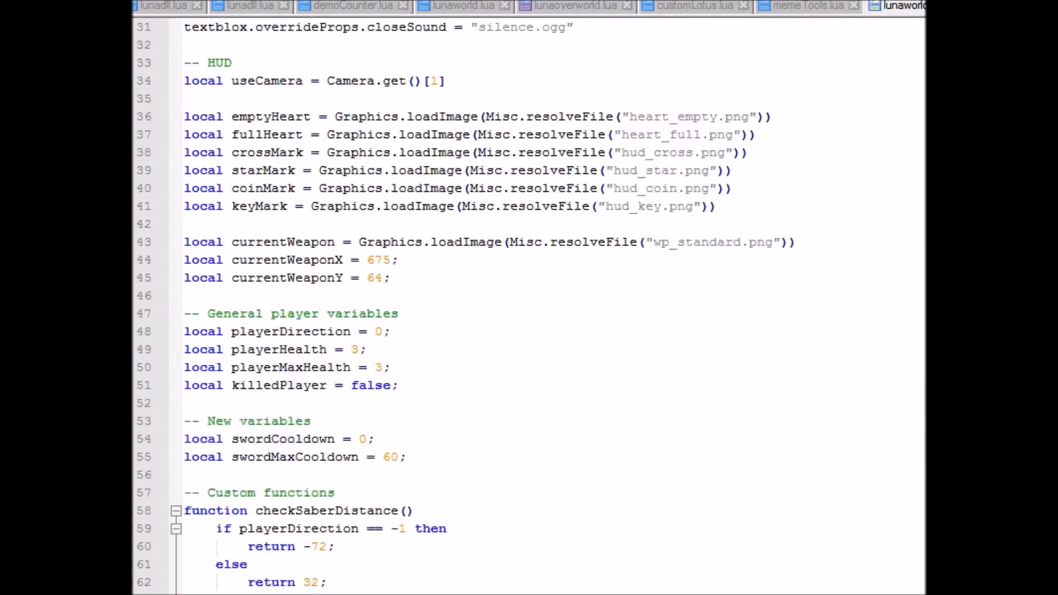
pyautogui.scroll(3)
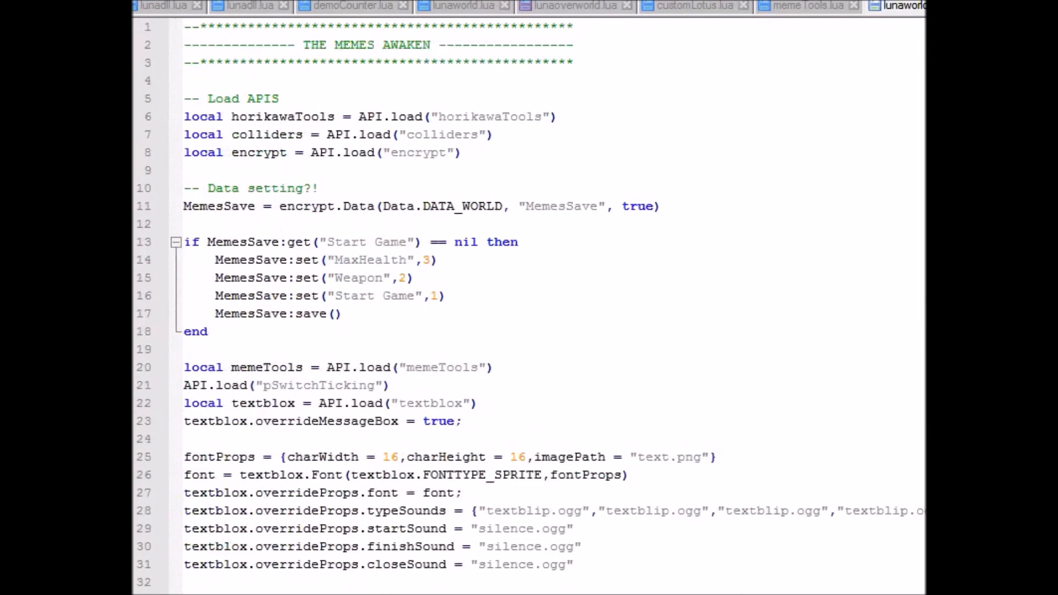
pyautogui.click(896, 6)
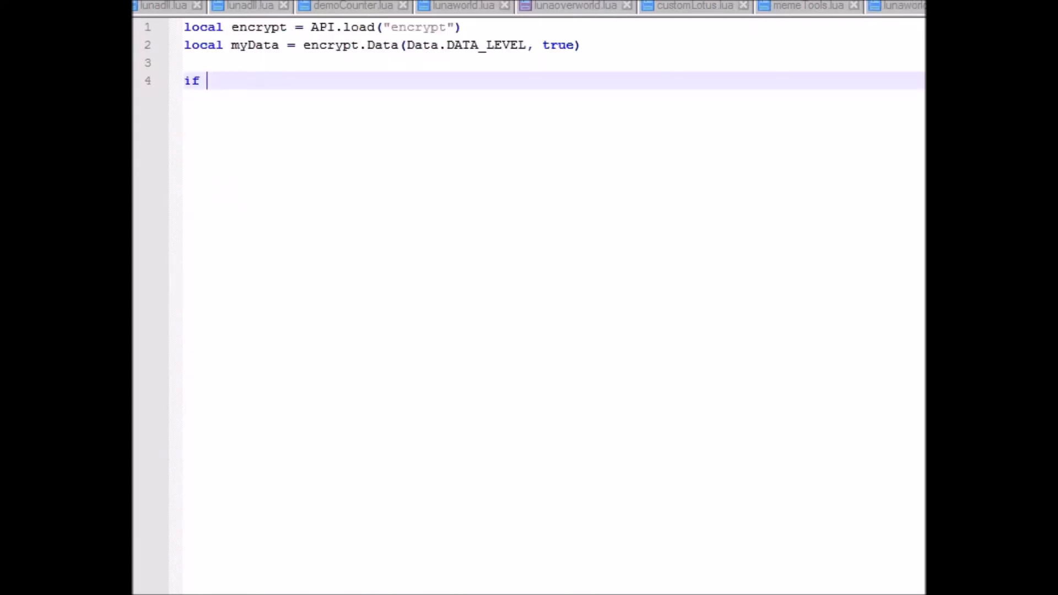
# - Complete the condition as 'if myData:get("coinCount") == nil then' with body and end
pyautogui.write('myData:')
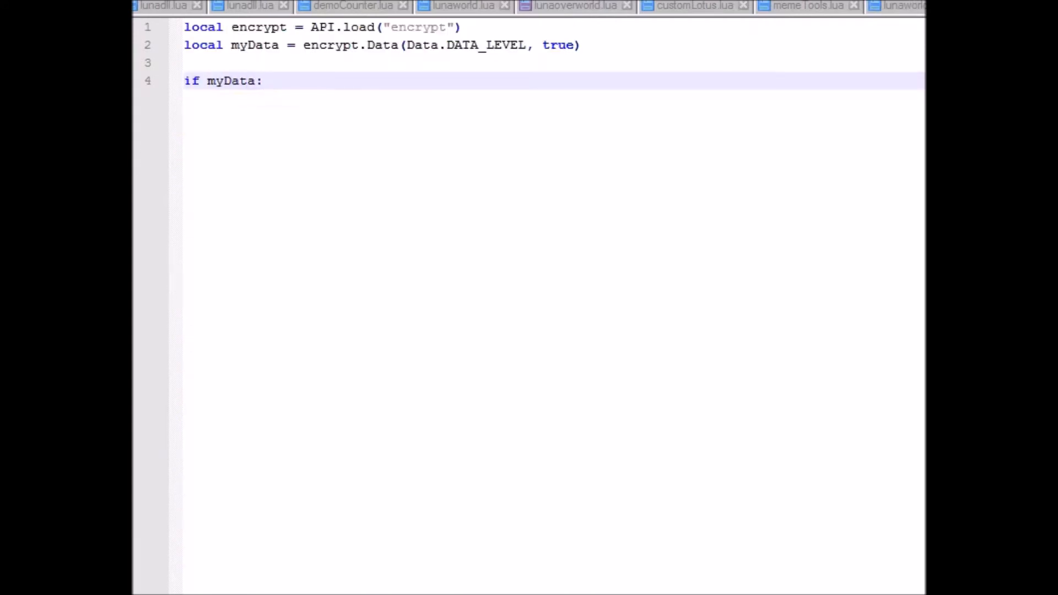
pyautogui.write('get()')
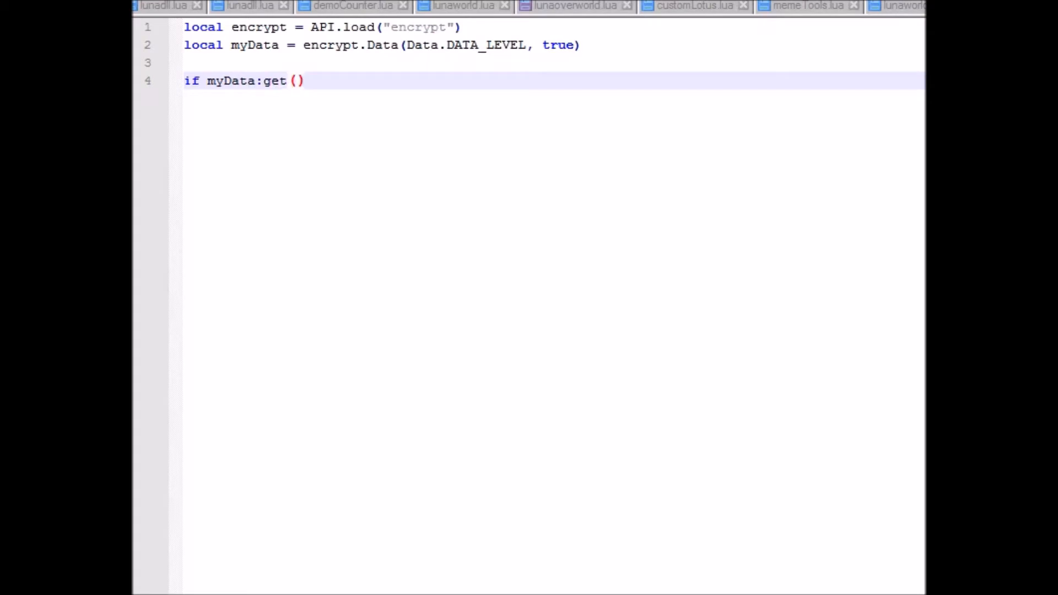
pyautogui.write('"coin"')
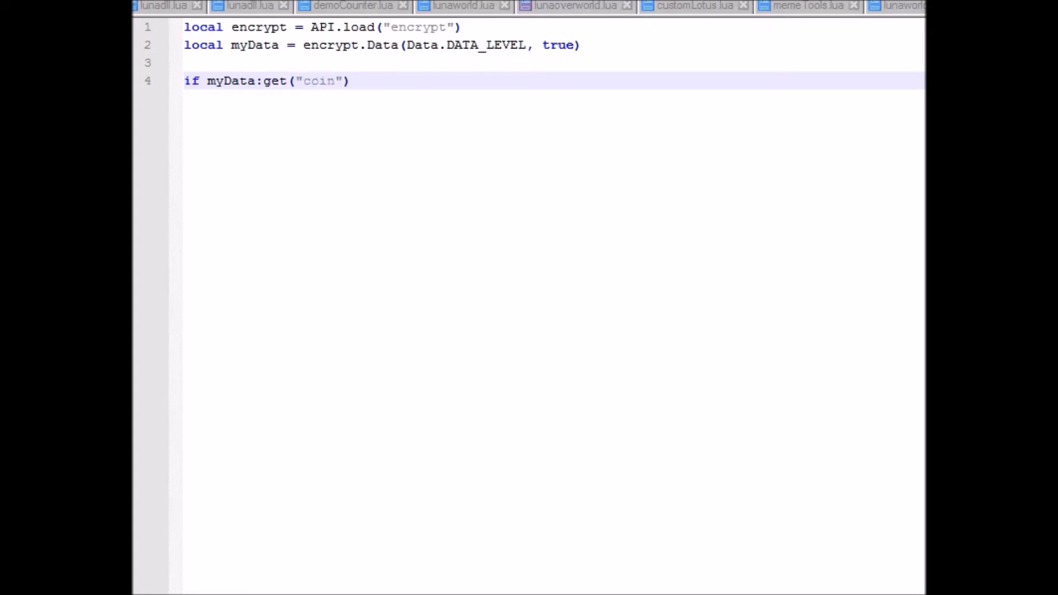
pyautogui.write('Count')
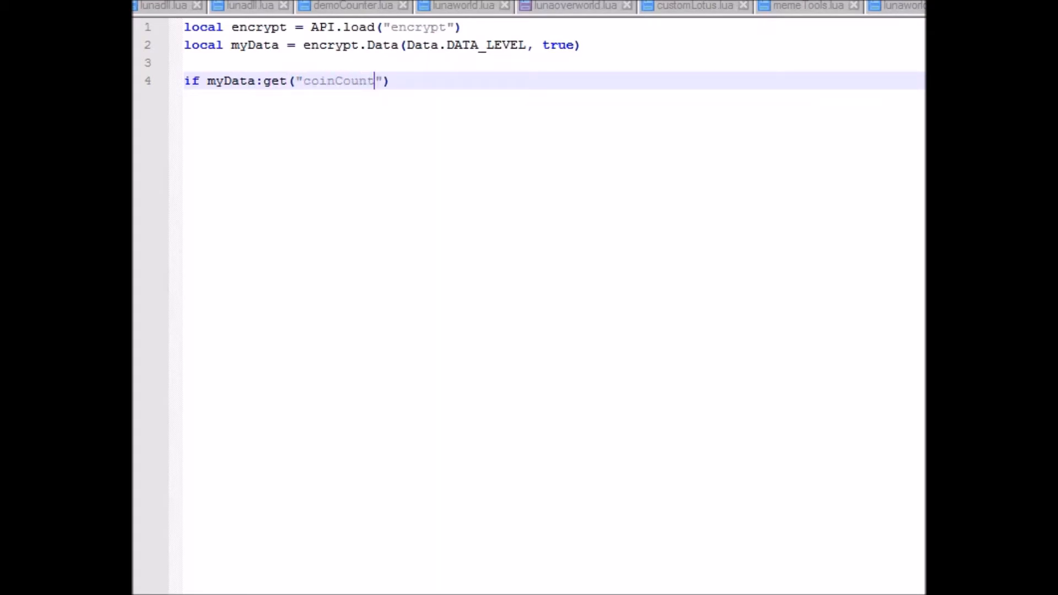
pyautogui.write('== n')
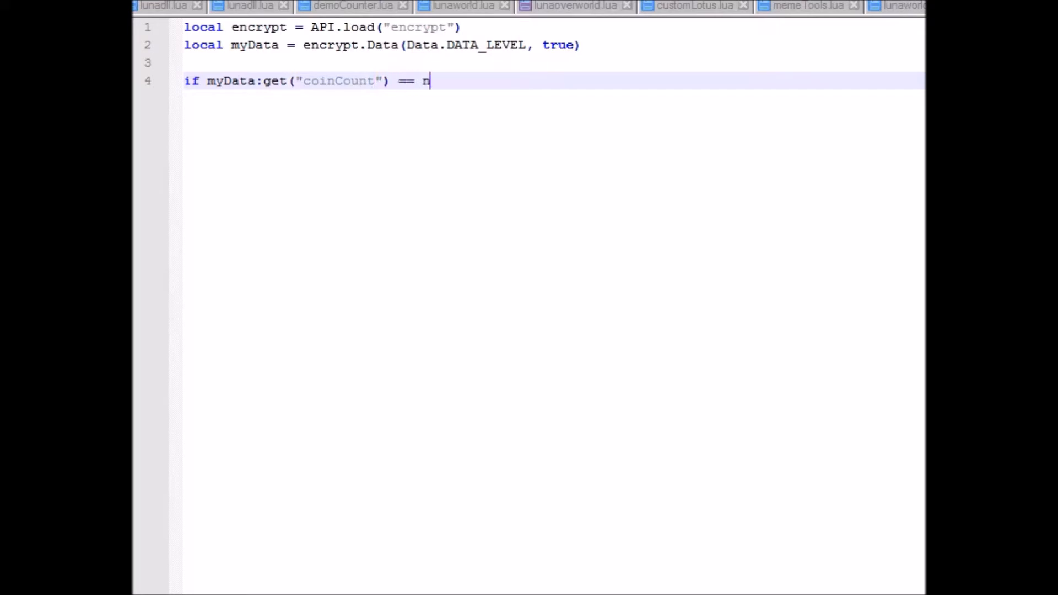
pyautogui.write('il then')
pyautogui.write('end')
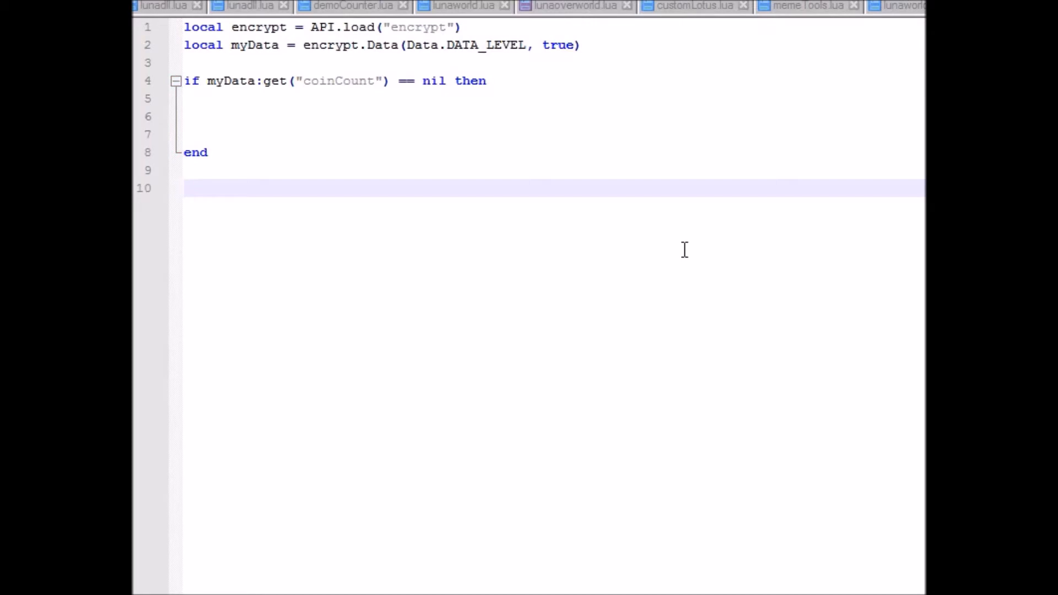
# - Inside the nil check, set "coinCount" to 1 and call myData:save()
pyautogui.press('Backspace')
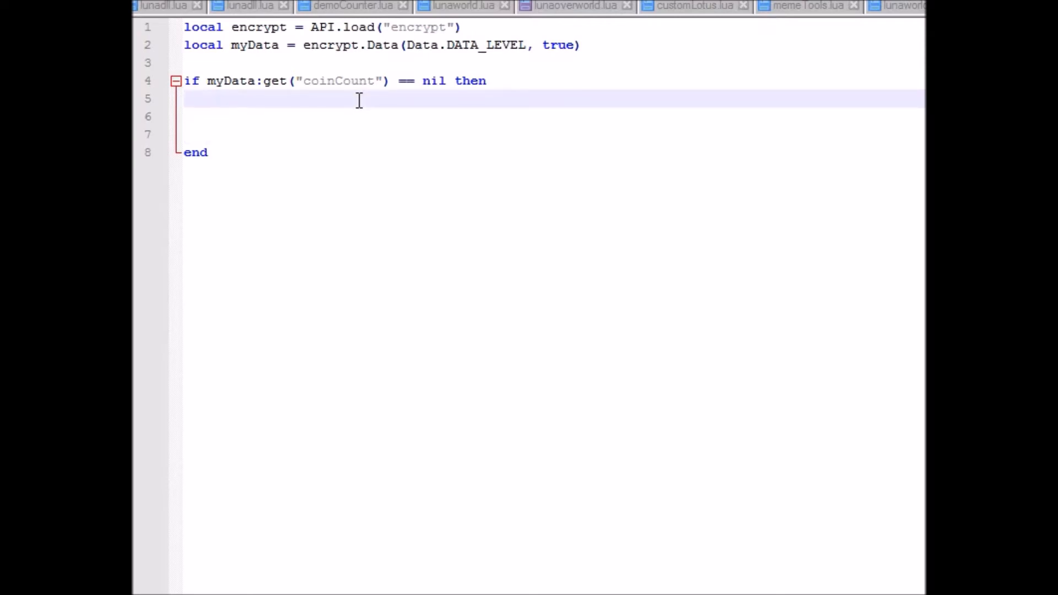
pyautogui.write('myData:set("')
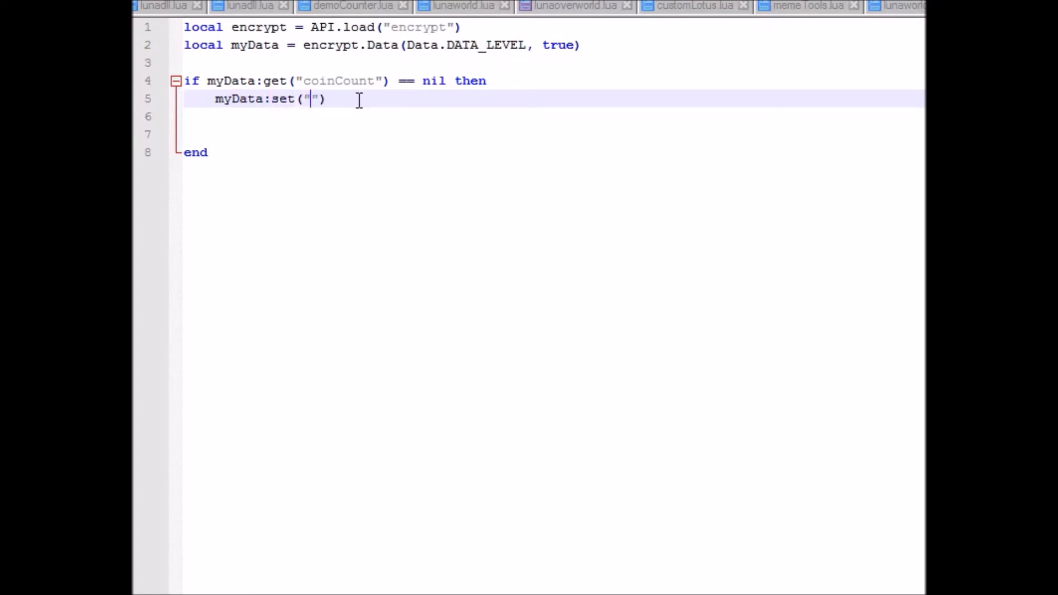
pyautogui.write('co')
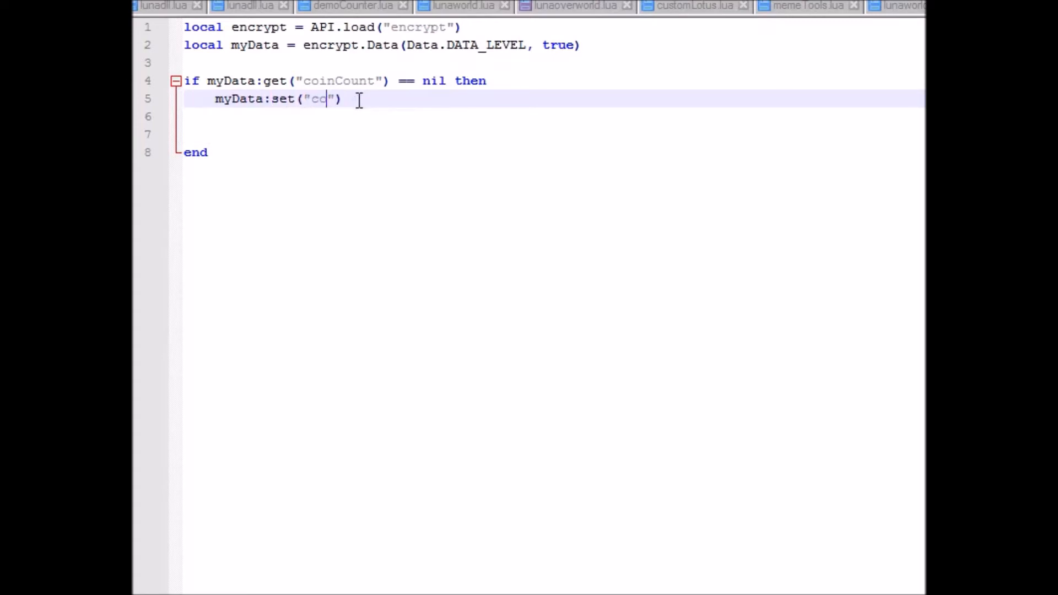
pyautogui.write('inCount",1')
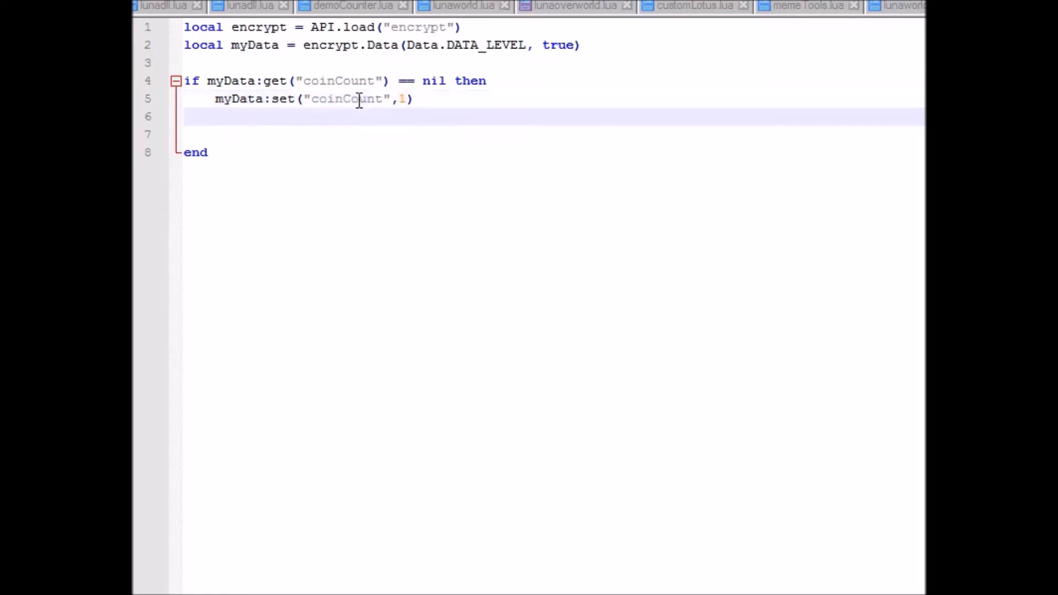
pyautogui.write('myData')
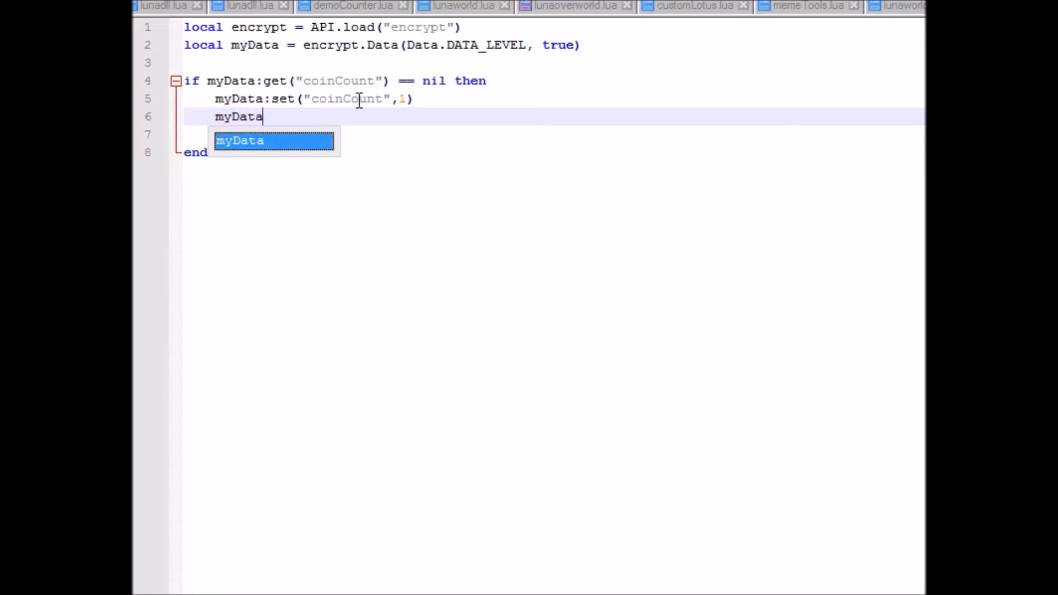
pyautogui.write(':sav)')
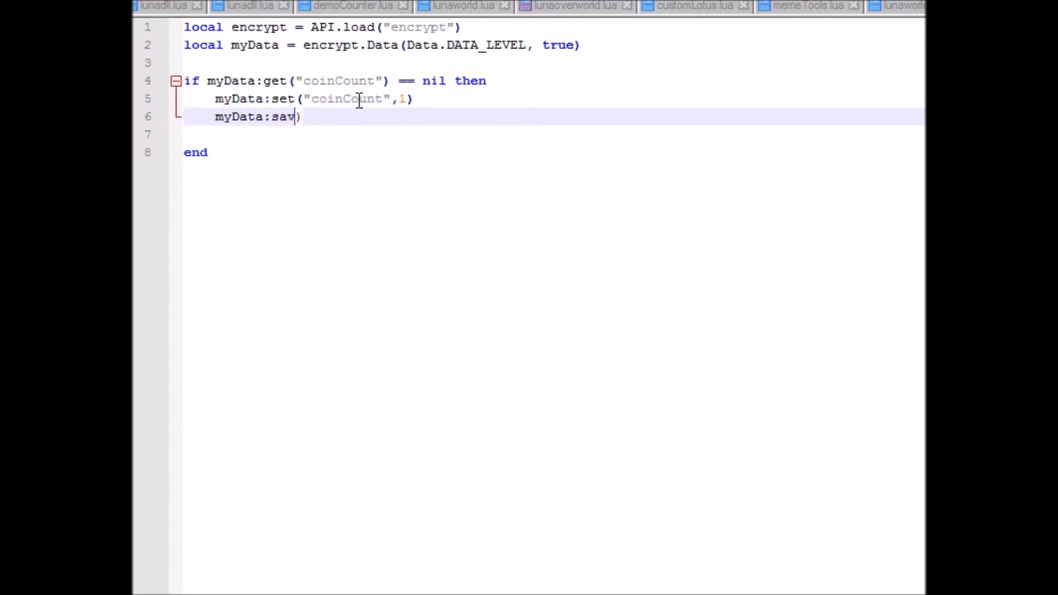
pyautogui.write('e()')
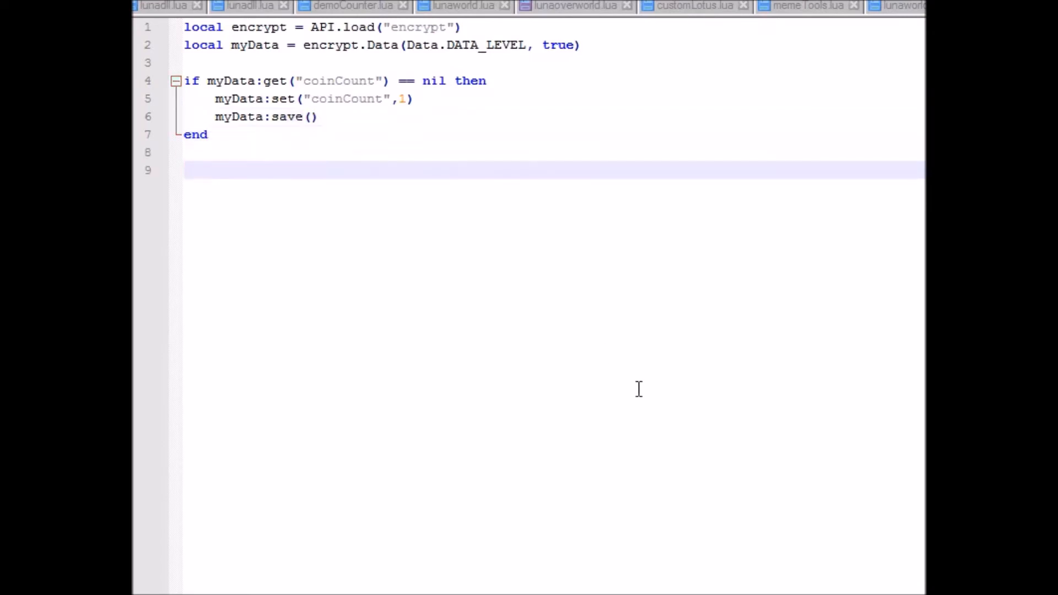
# - Add function onEvent(eventname) with an 'if eventname == "hit" then' branch
pyautogui.write('function onEv')
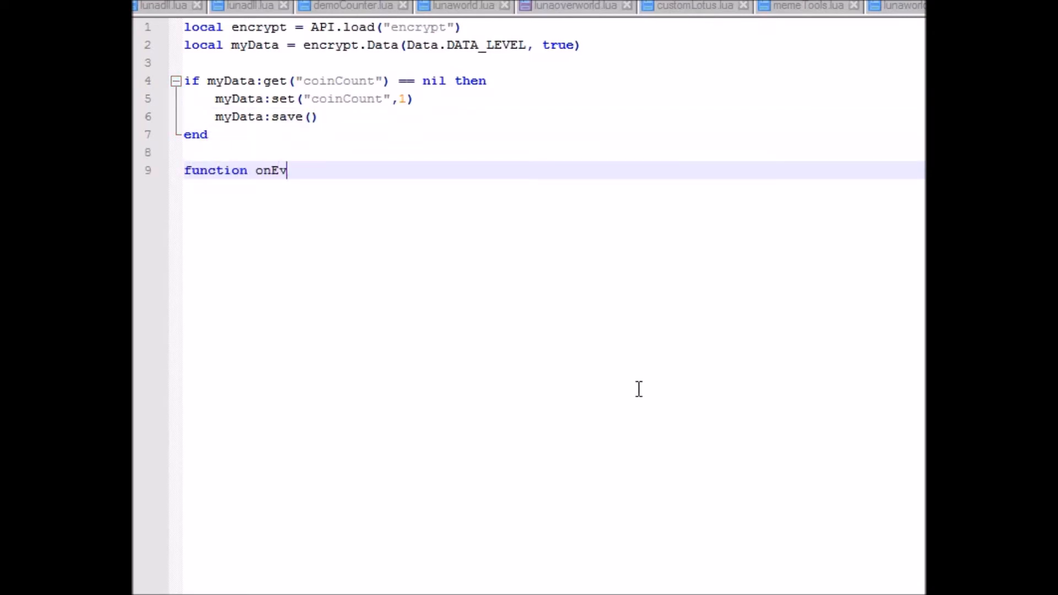
pyautogui.write('ent (eventname)')
pyautogui.write('end')
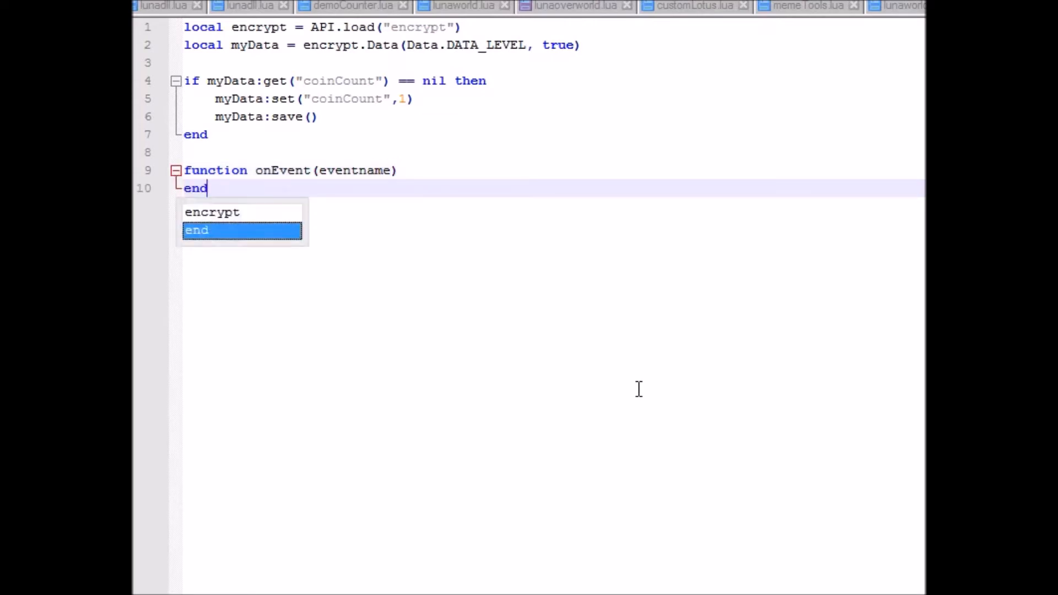
pyautogui.press('enter')
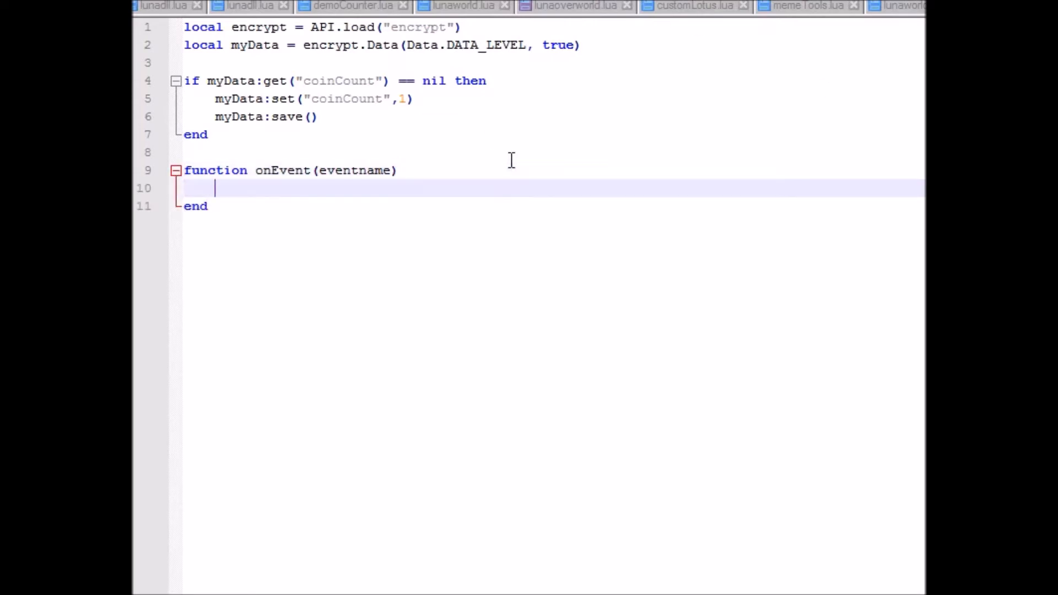
pyautogui.write('if eventname ==')
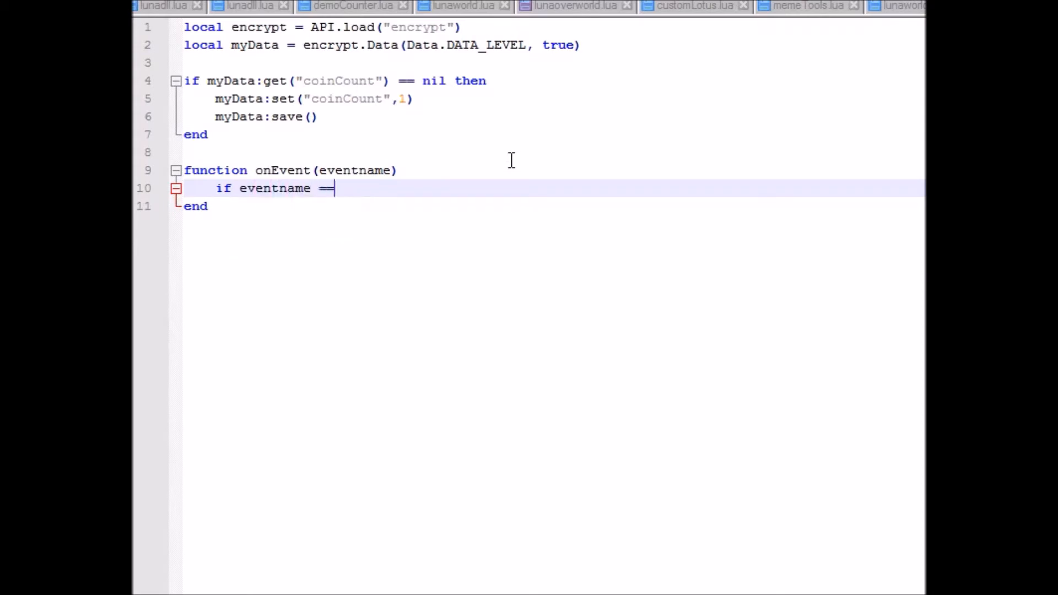
pyautogui.write('"hit" then')
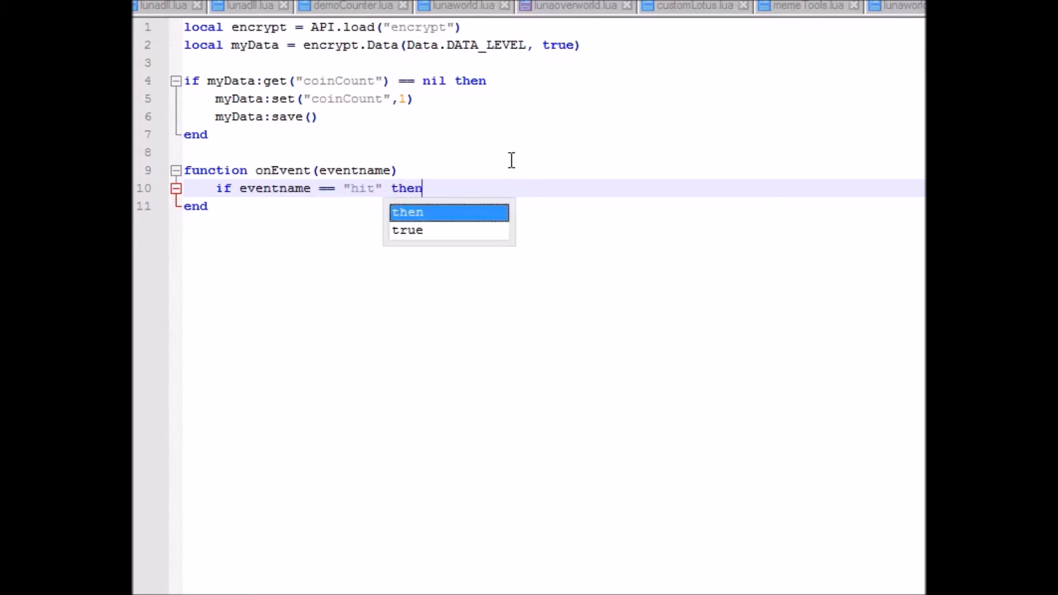
pyautogui.write('end')
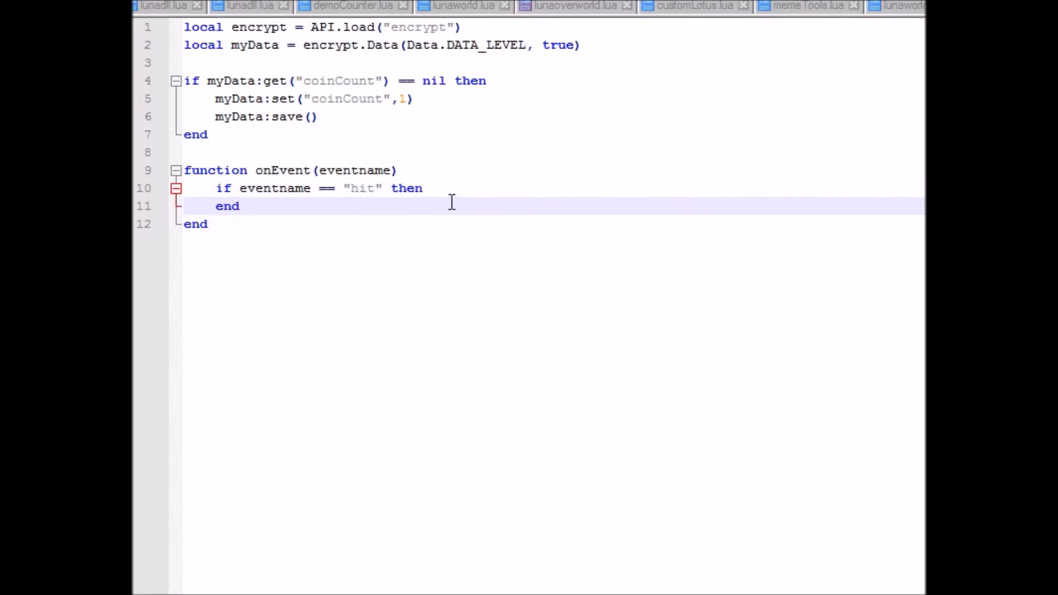
# - In the hit branch, set coinCount to myData:get("coinCount")+1 and call myData:save(0)
pyautogui.write('m')
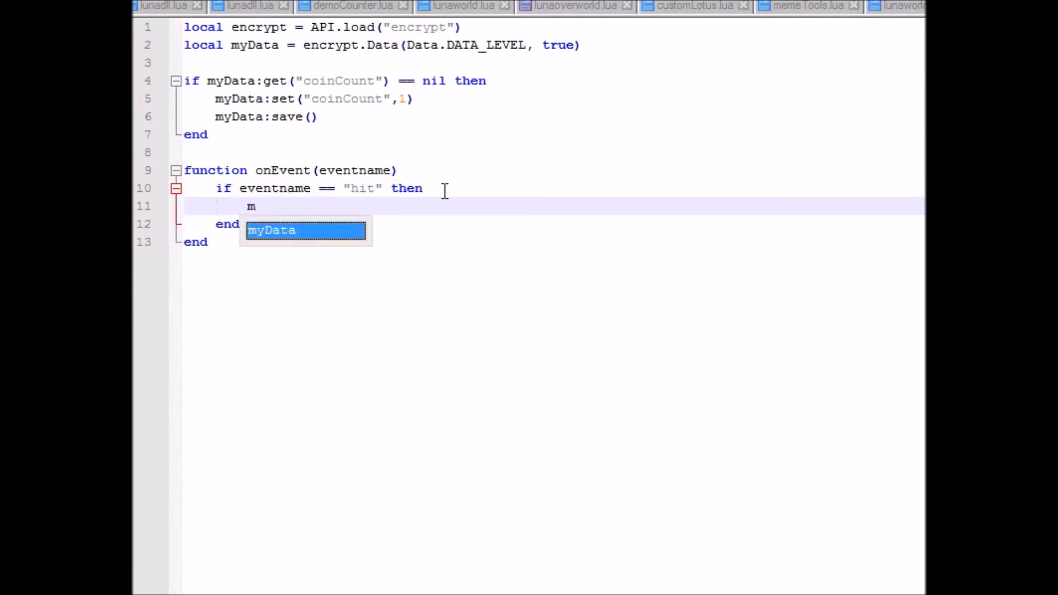
pyautogui.write('yData:set("coinCount",')
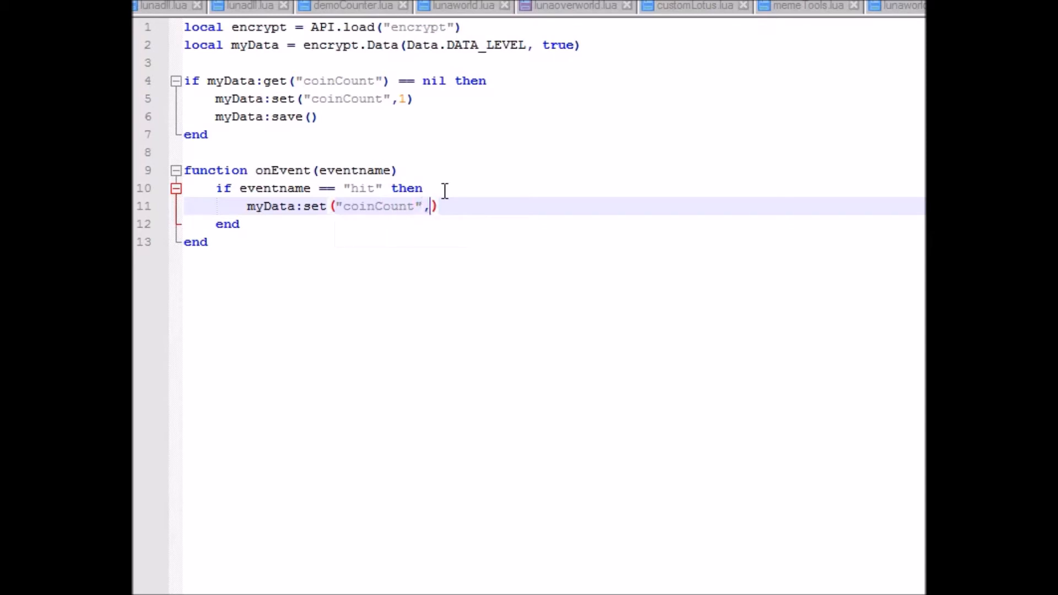
pyautogui.write('myData:get(')
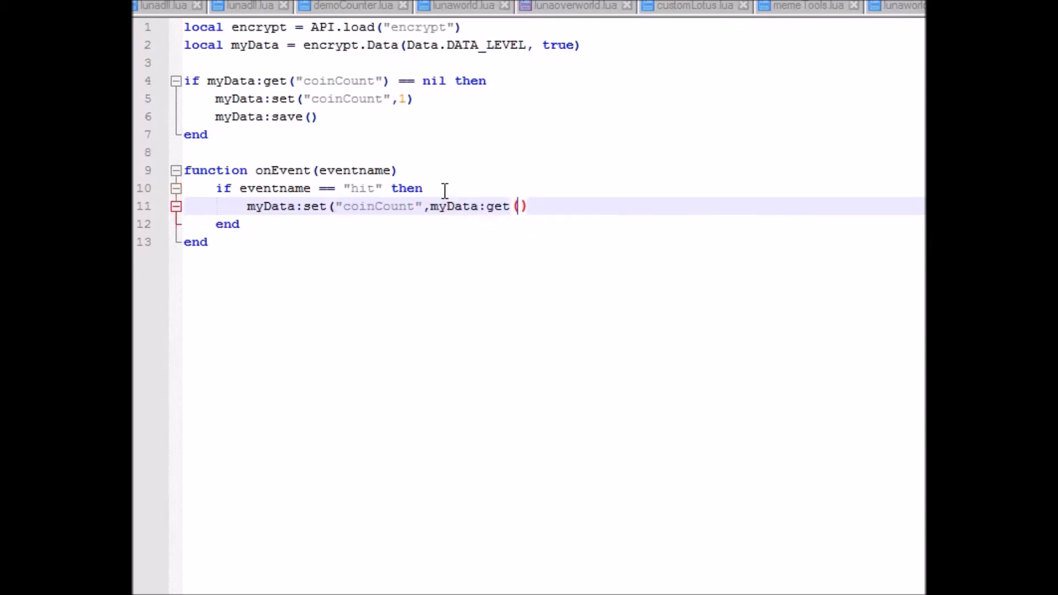
pyautogui.write('"coinCount')
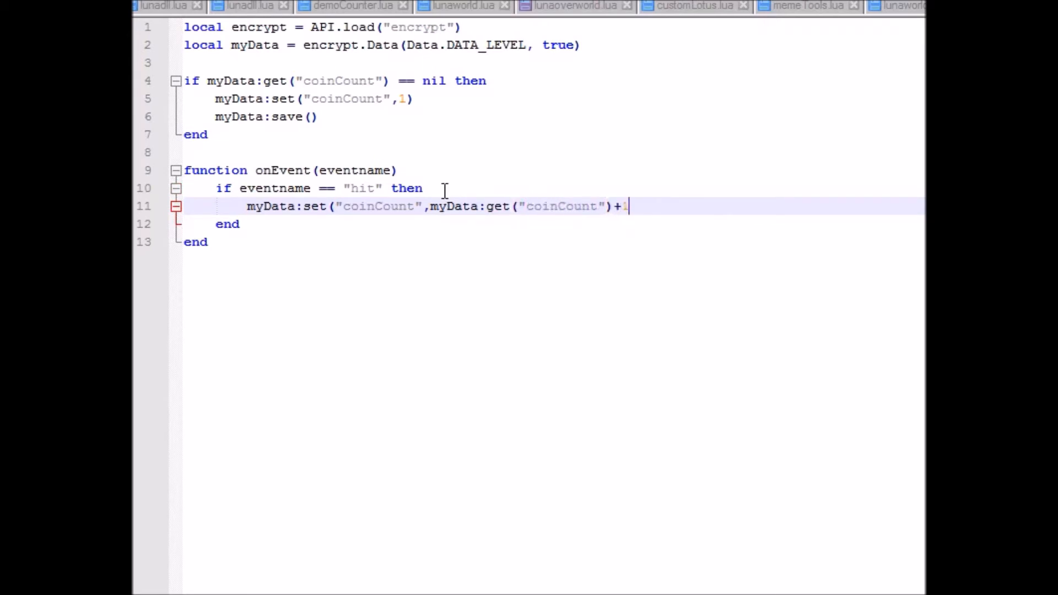
pyautogui.write(')')
pyautogui.write('myData:')
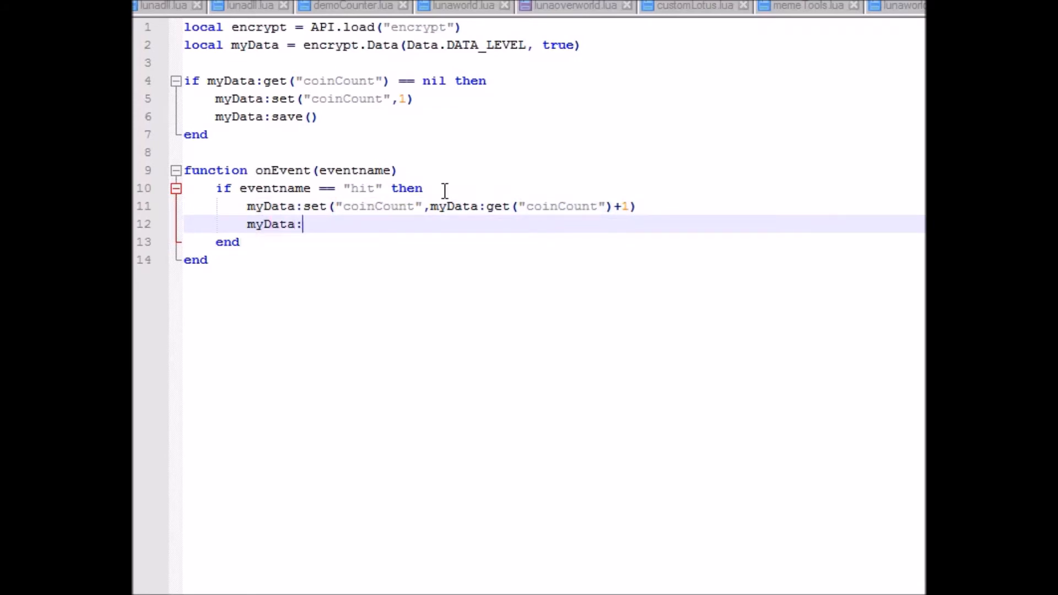
pyautogui.write('save(0')
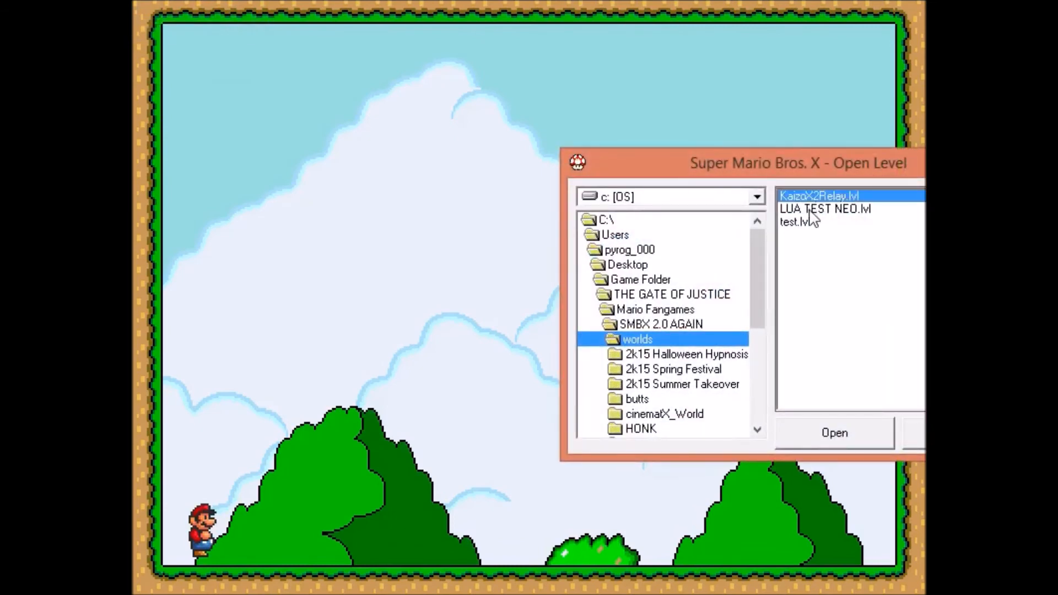
# - Open the LUA TEST NEO.lvl level from the worlds folder in Super Mario Bros. X
pyautogui.click(825, 208)
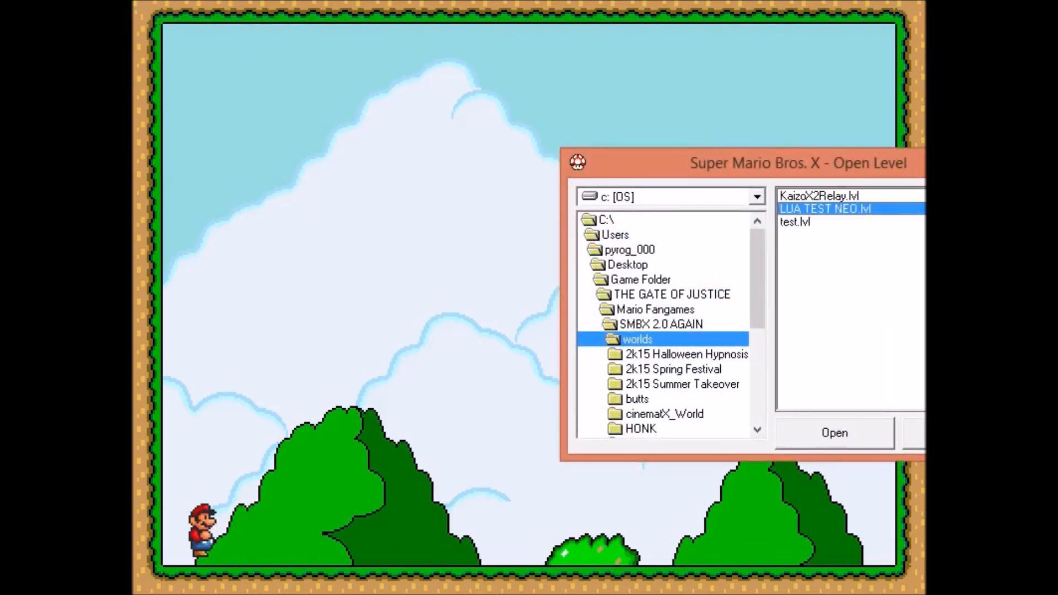
pyautogui.moveTo(836, 208)
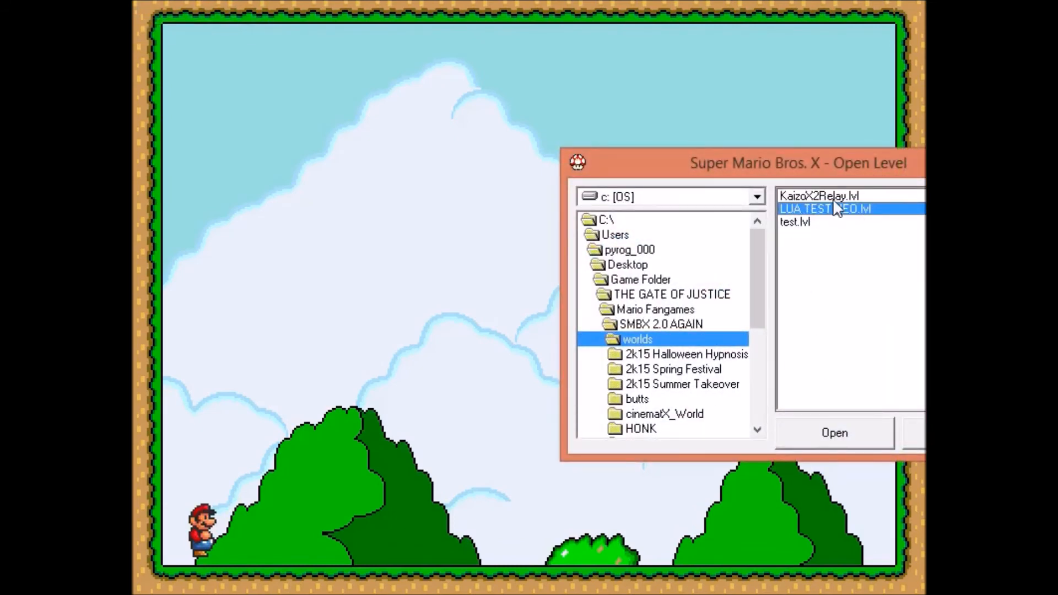
pyautogui.click(834, 432)
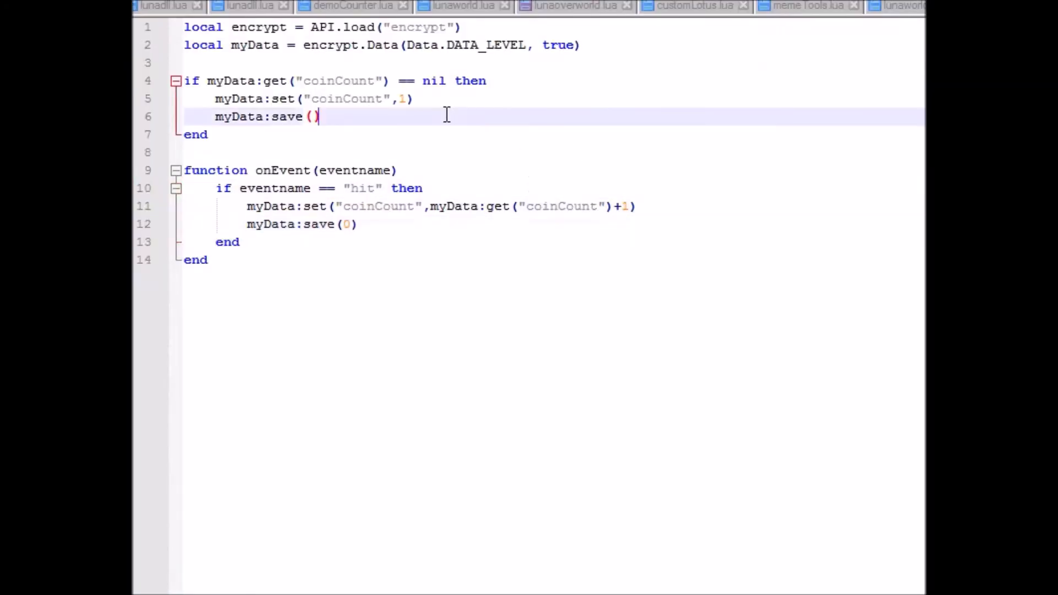
# - Add an onTick function that prints myData's "coinCount" with Text.print at 0,0
pyautogui.write('function onTo')
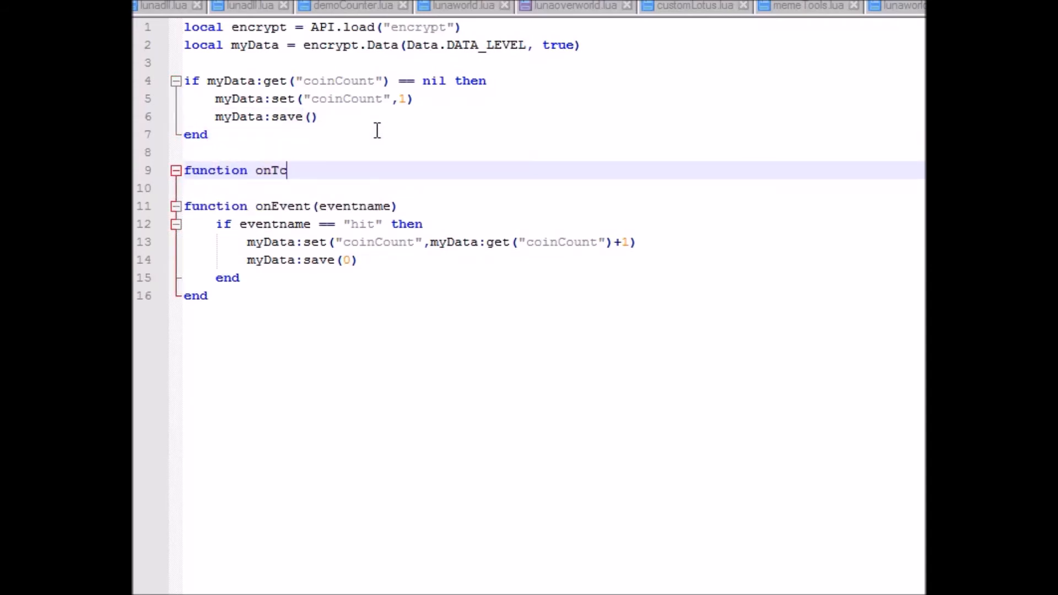
pyautogui.write('ick()')
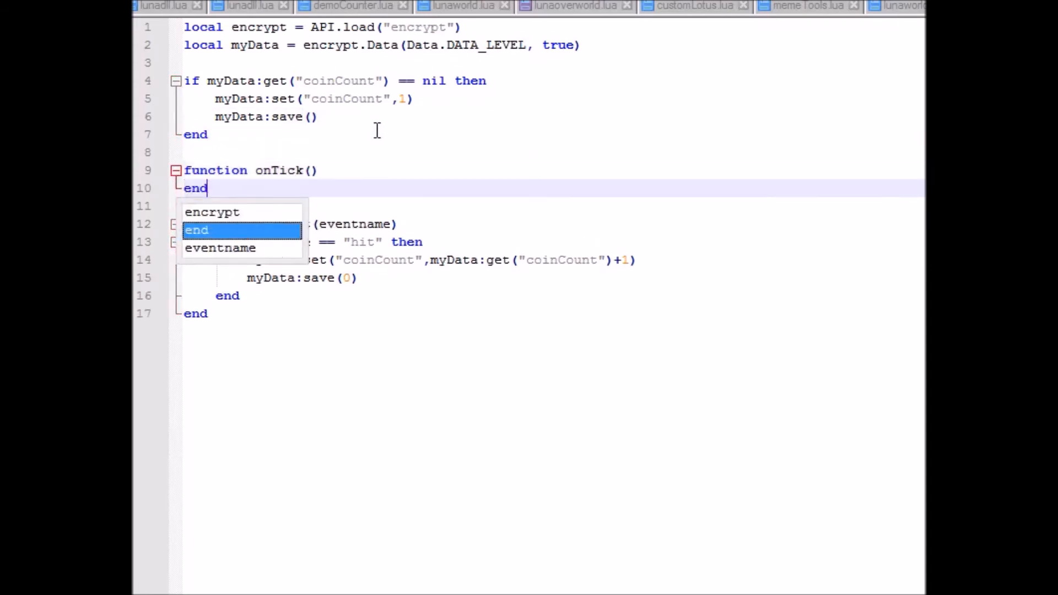
pyautogui.write('Text')
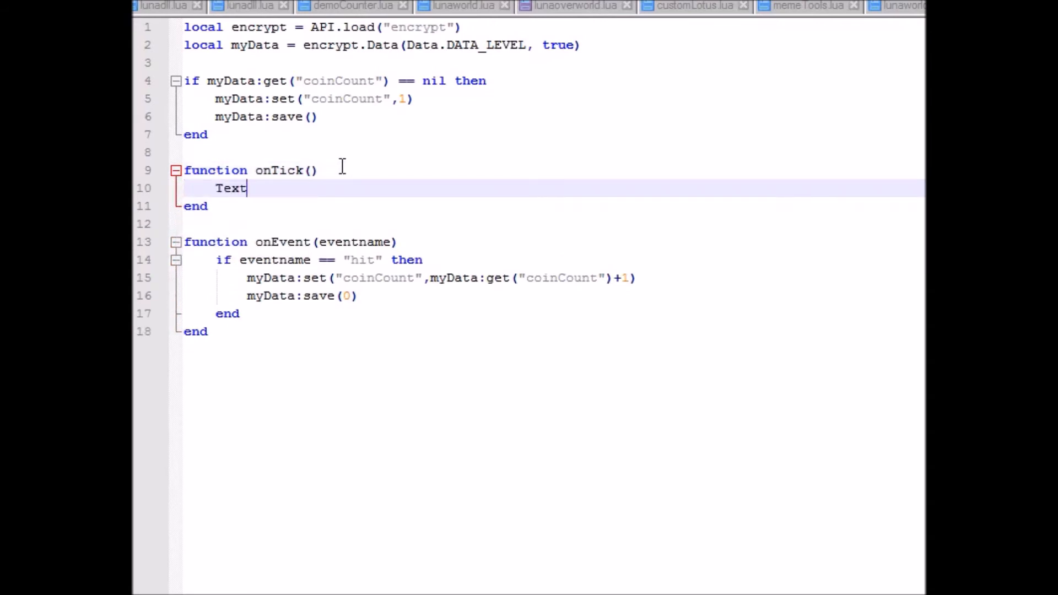
pyautogui.write('.print (myData:get (')
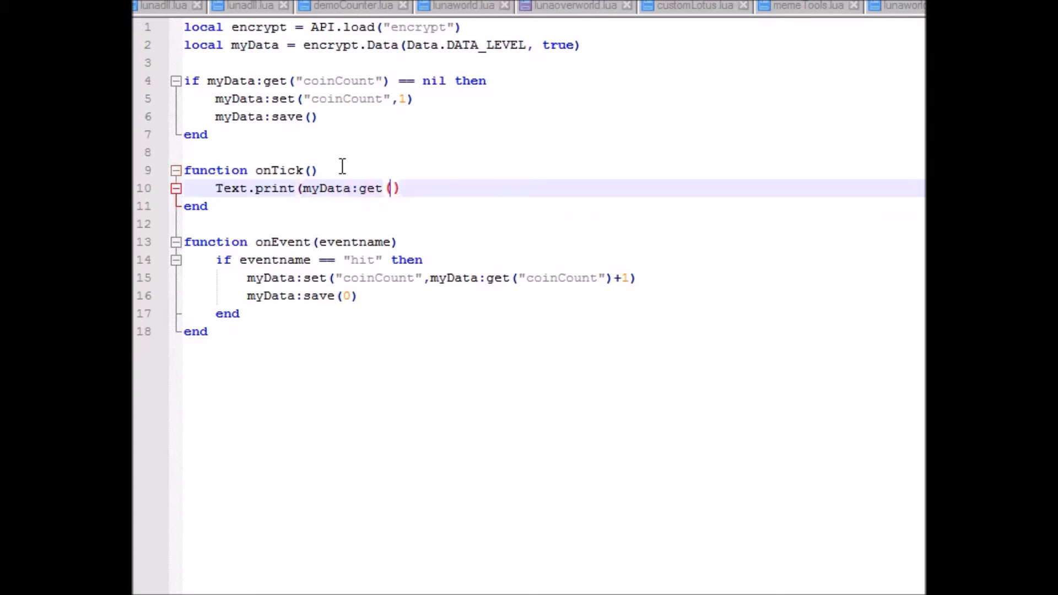
pyautogui.write('"coinCount')
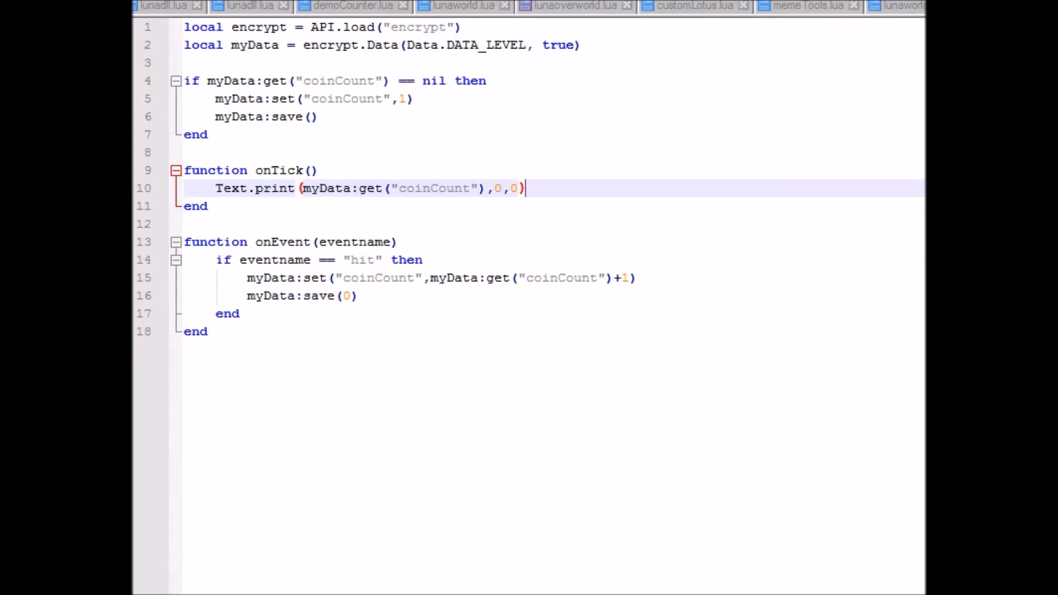
pyautogui.moveTo(630, 191)
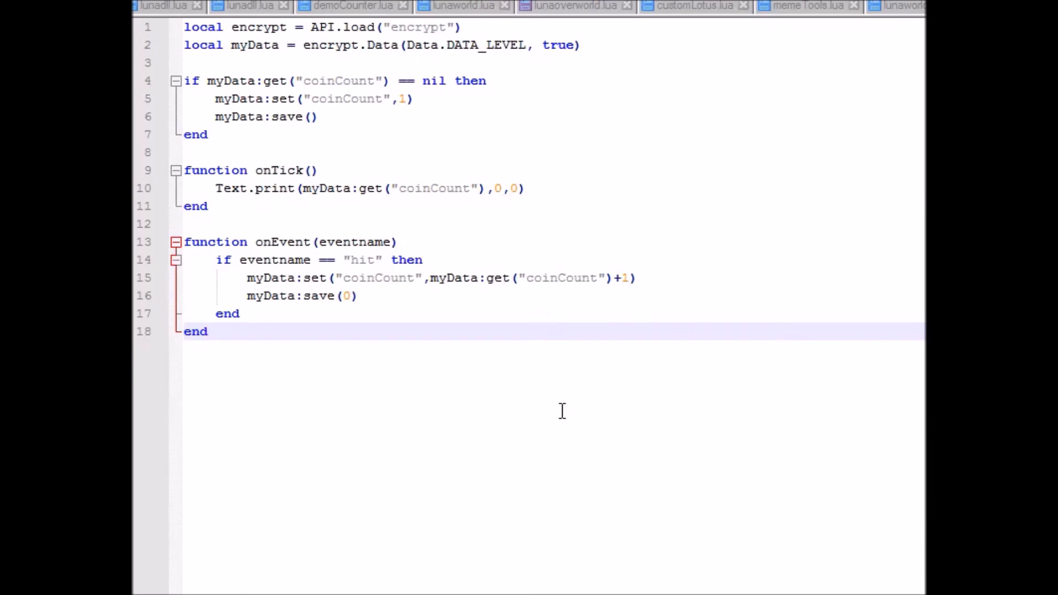
pyautogui.moveTo(447, 366)
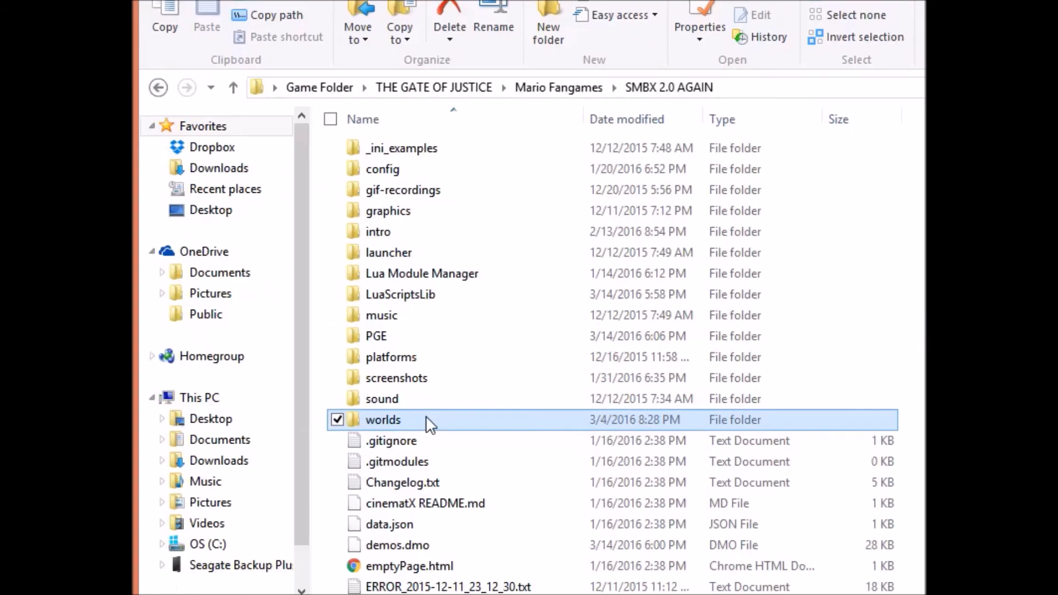
pyautogui.moveTo(776, 242)
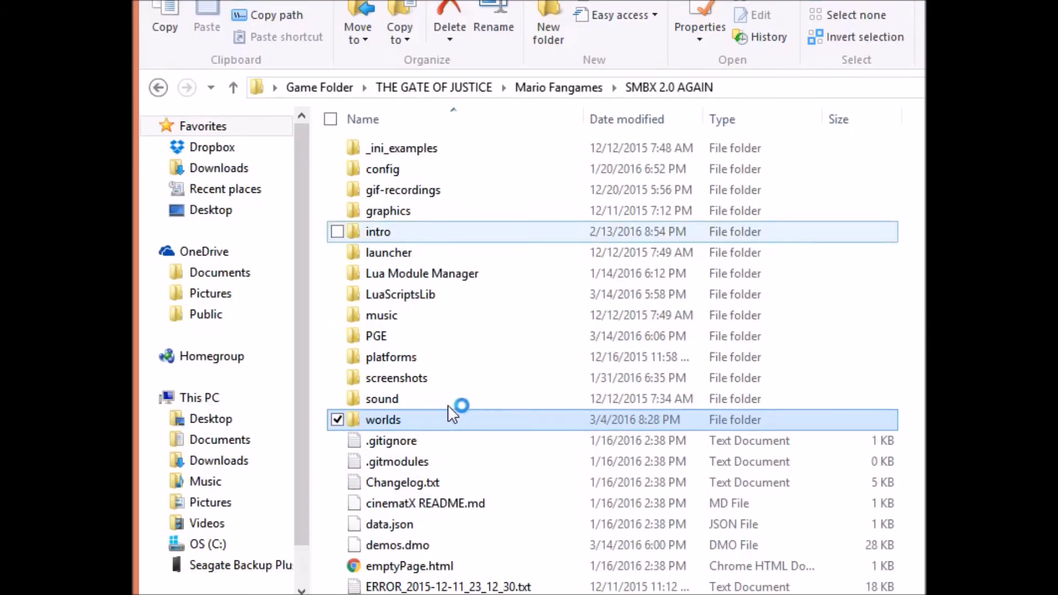
pyautogui.moveTo(453, 384)
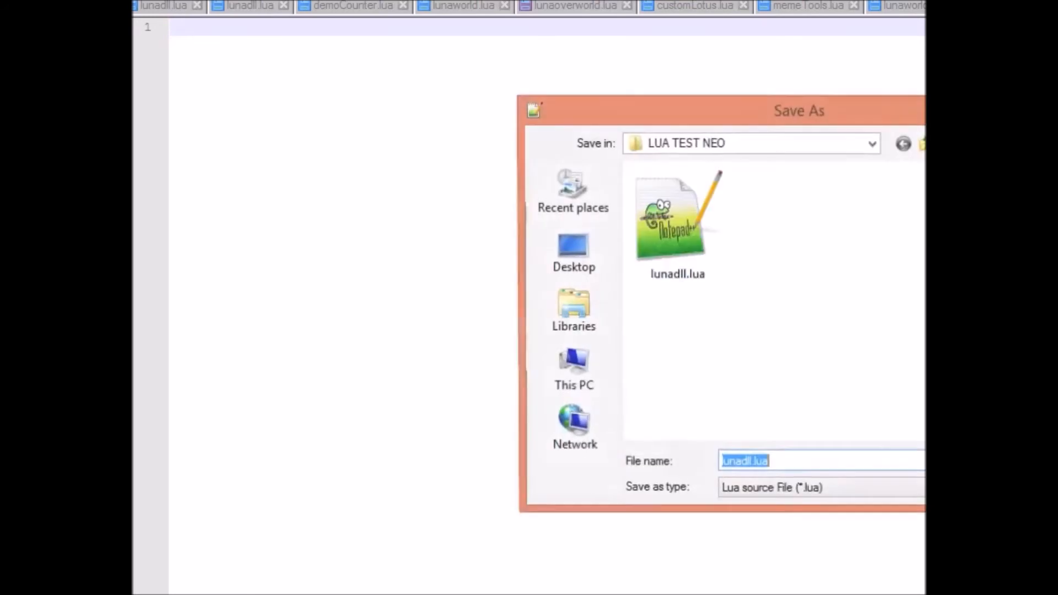
# - Save the script as lunaworld.lua in the worlds folder, replacing the existing file
pyautogui.click(871, 143)
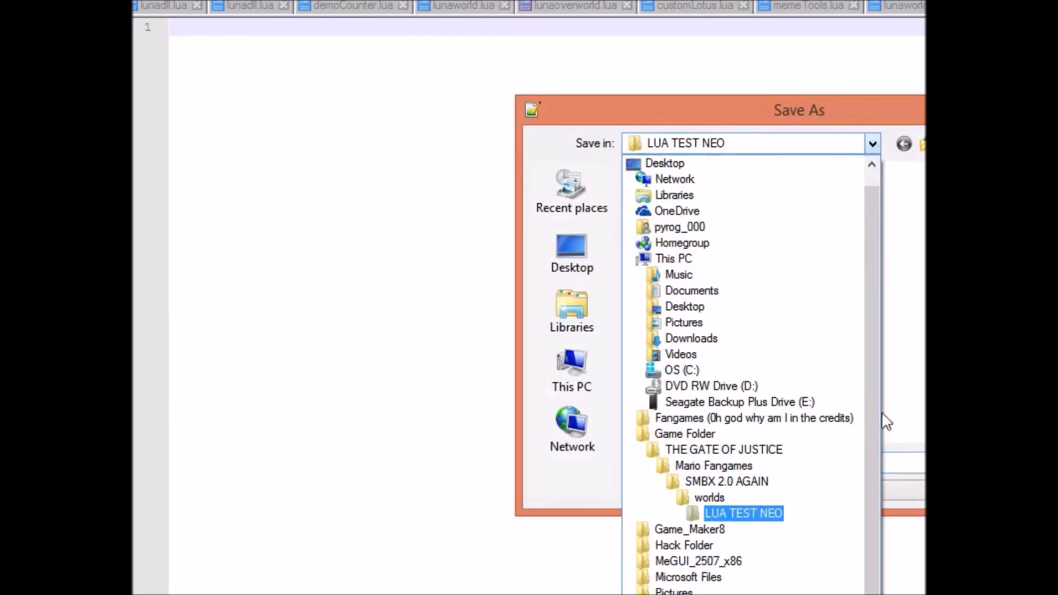
pyautogui.click(708, 497)
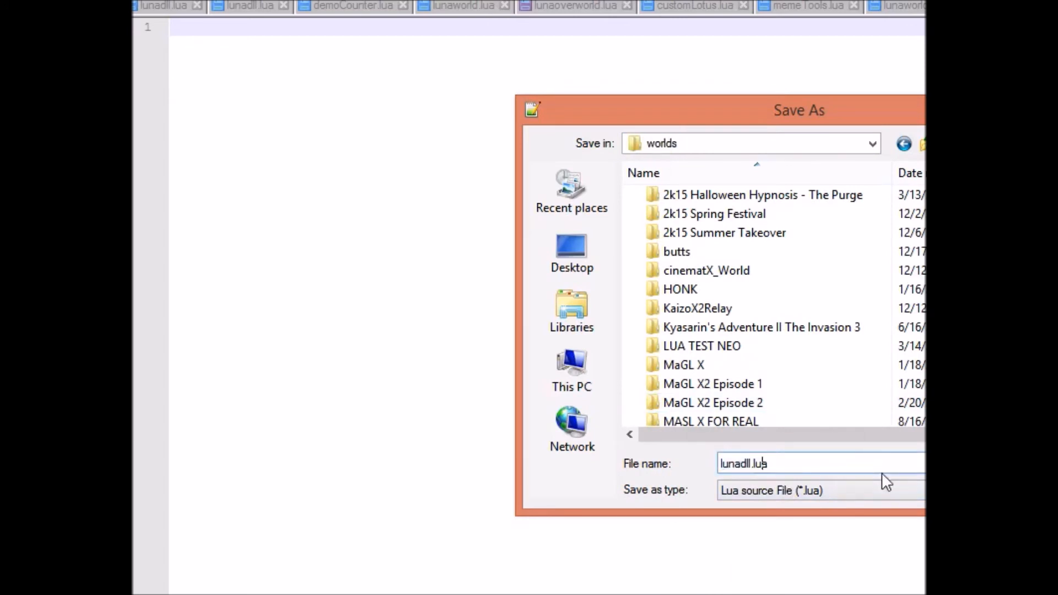
pyautogui.write('lunaw.lua')
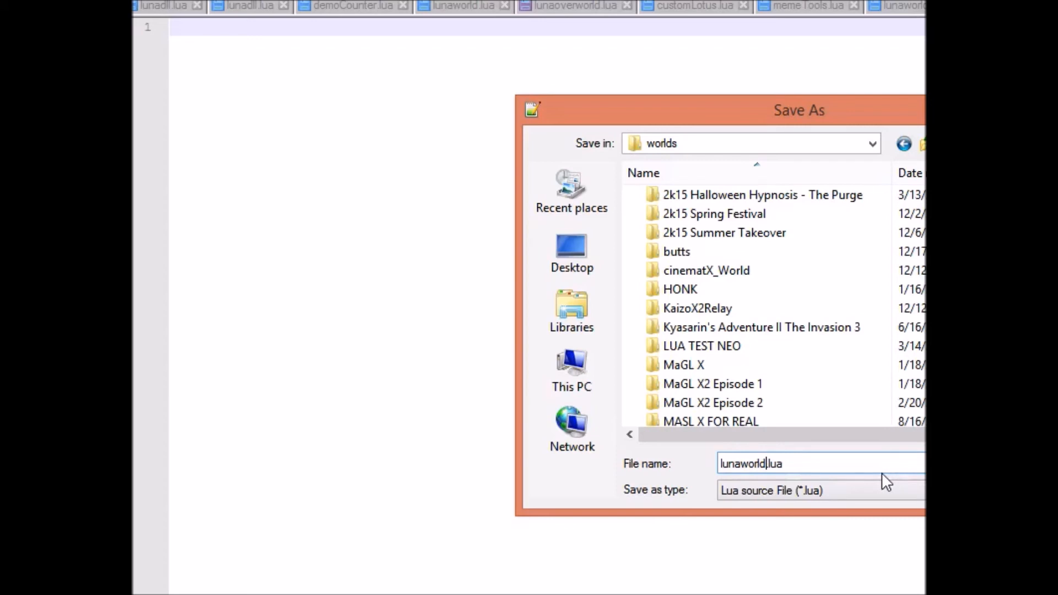
pyautogui.tripleClick(751, 463)
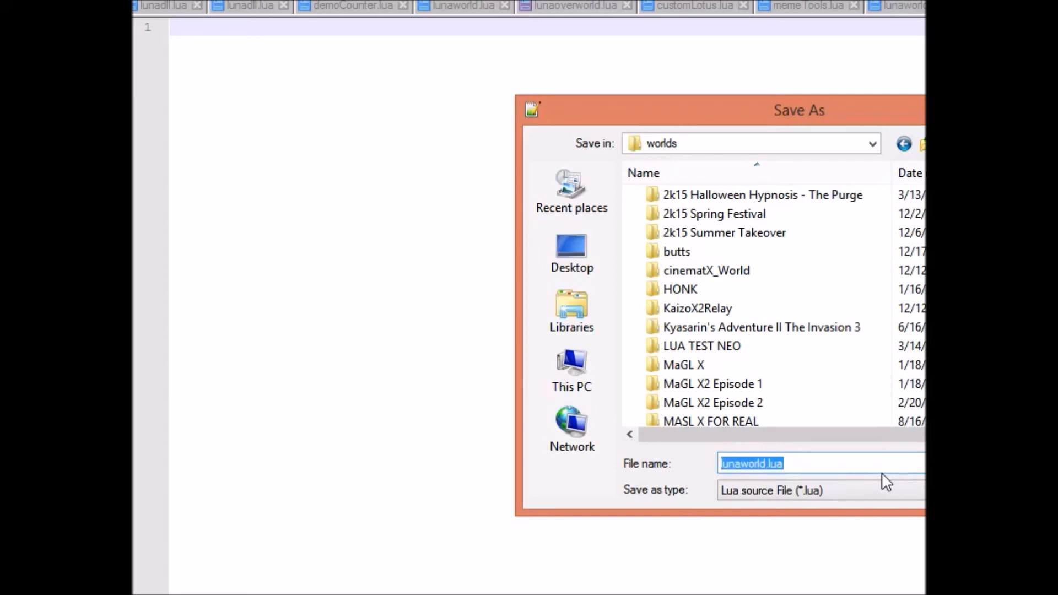
pyautogui.moveTo(825, 295)
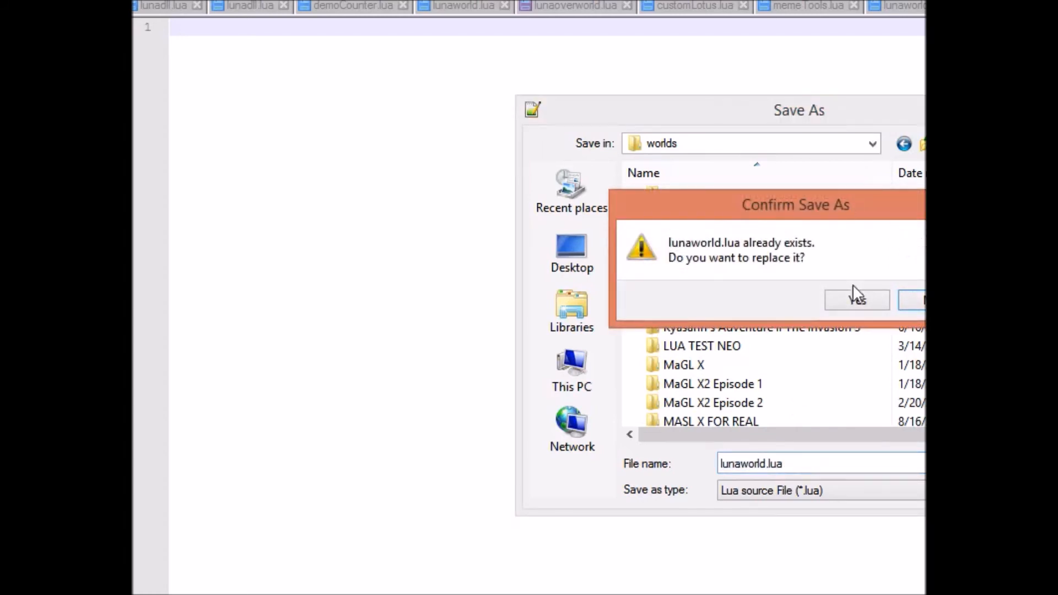
pyautogui.click(858, 299)
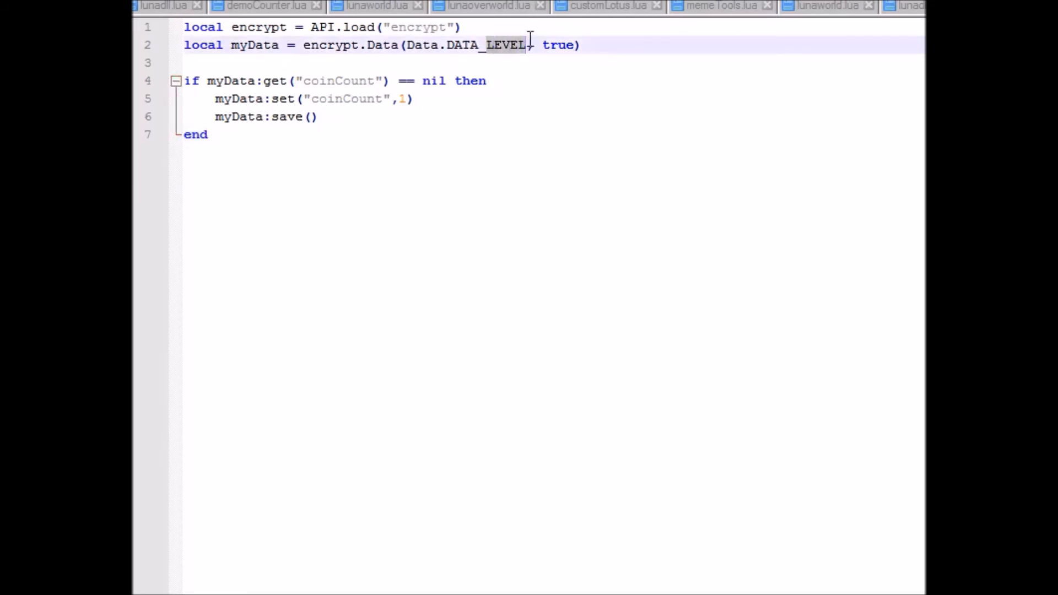
# - Change DATA_LEVEL to DATA_WORLD and make myData a global _G["myData"]
pyautogui.write('WORLD')
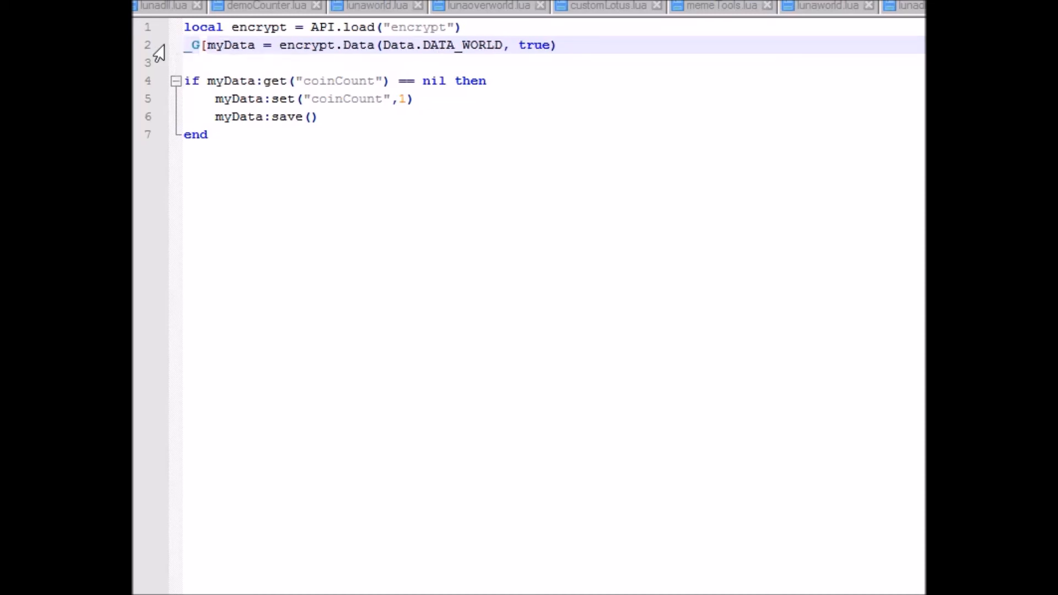
pyautogui.write('"')
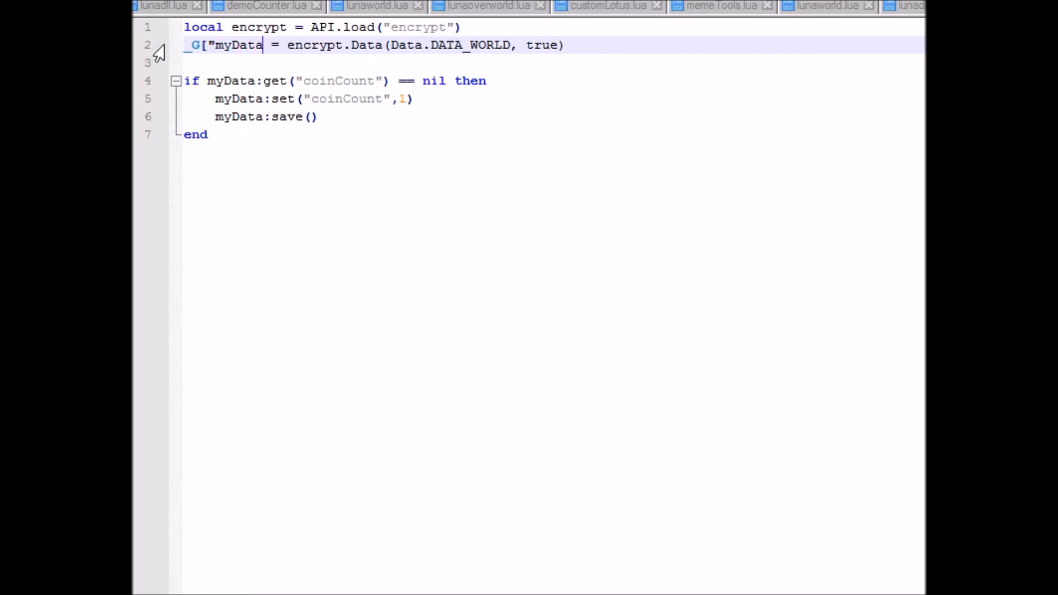
pyautogui.write('"]')
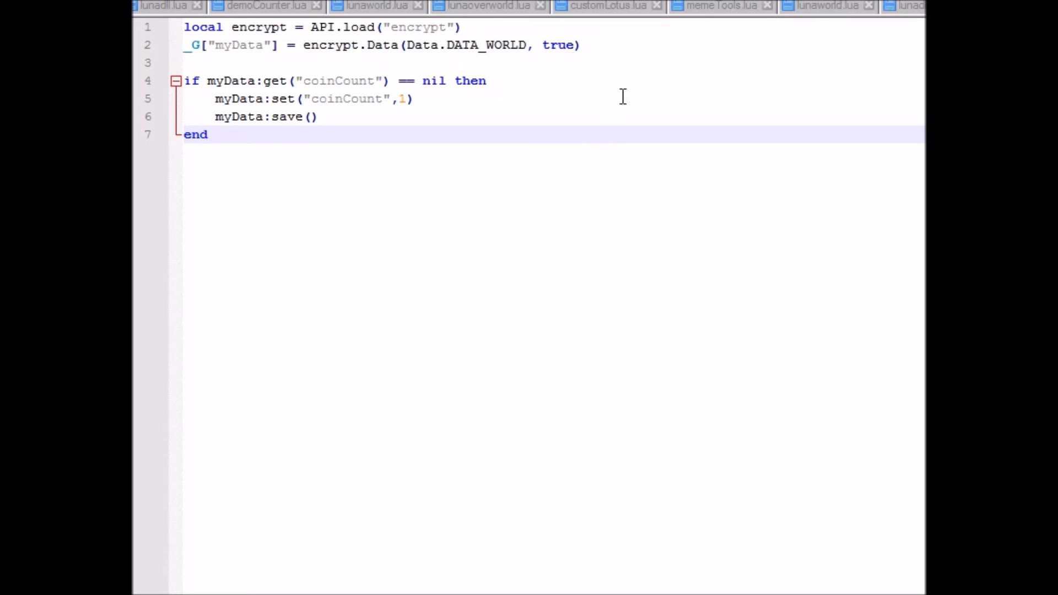
pyautogui.click(208, 135)
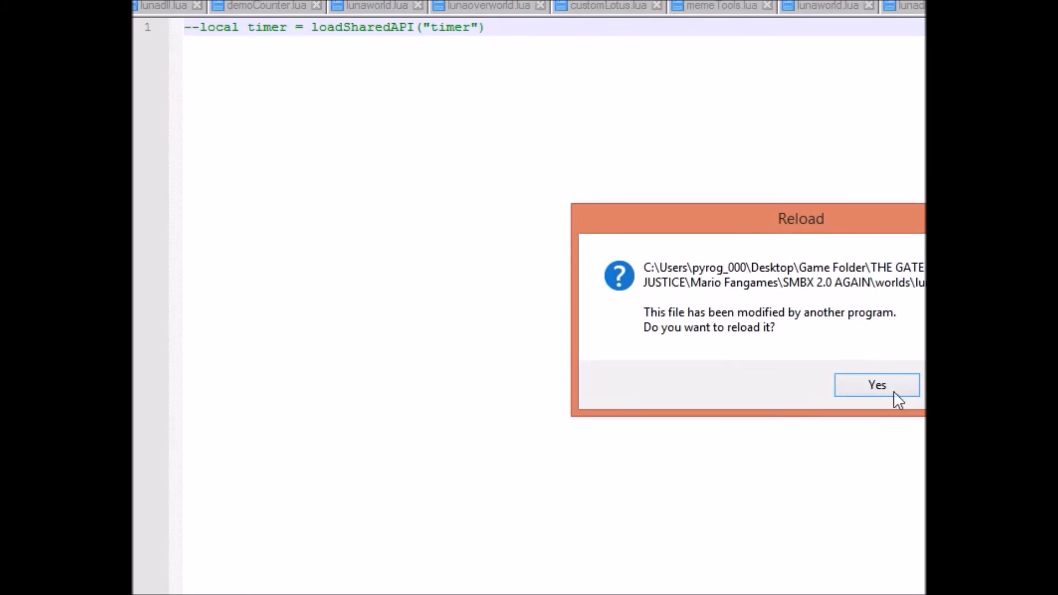
# - Reload the externally changed file and begin 'function onTick()' after the coinCount setup
pyautogui.click(876, 385)
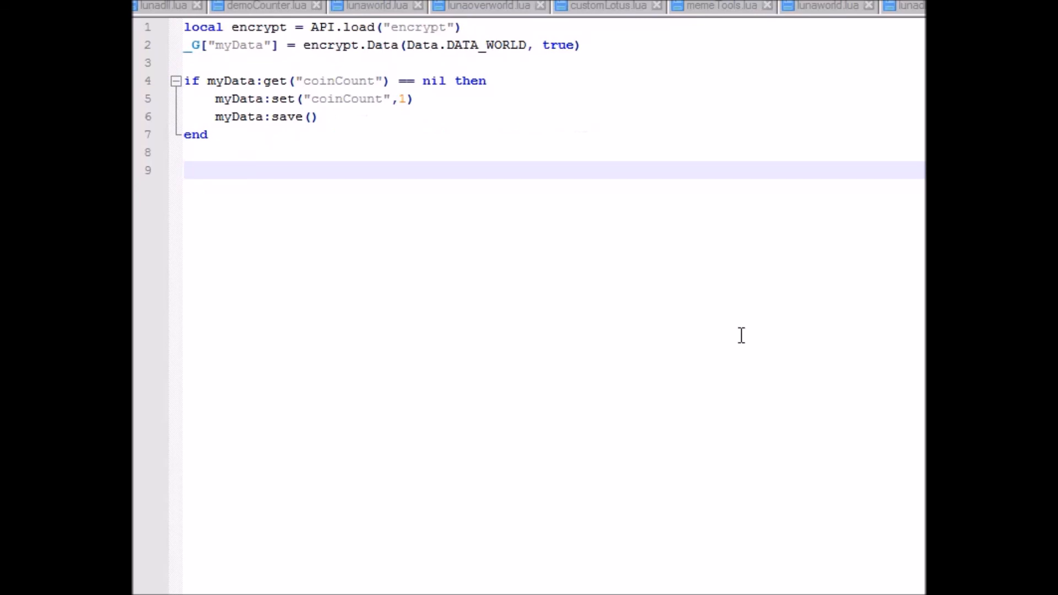
pyautogui.write('function onTick()')
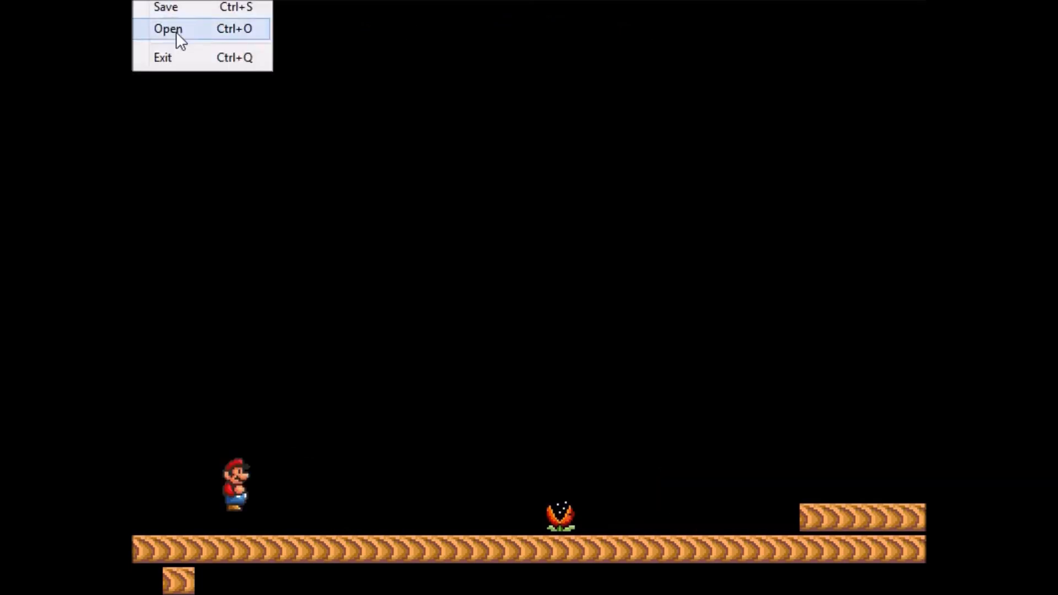
# - Load LUA TEST NEO.lvl to check the on-screen counter, then load test.lvl
pyautogui.click(167, 28)
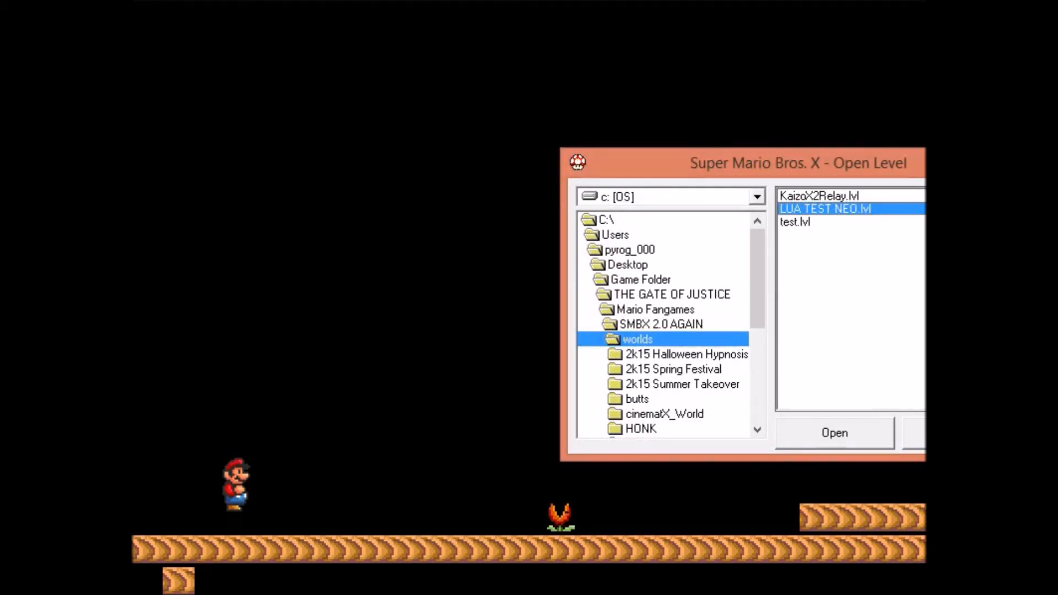
pyautogui.click(834, 432)
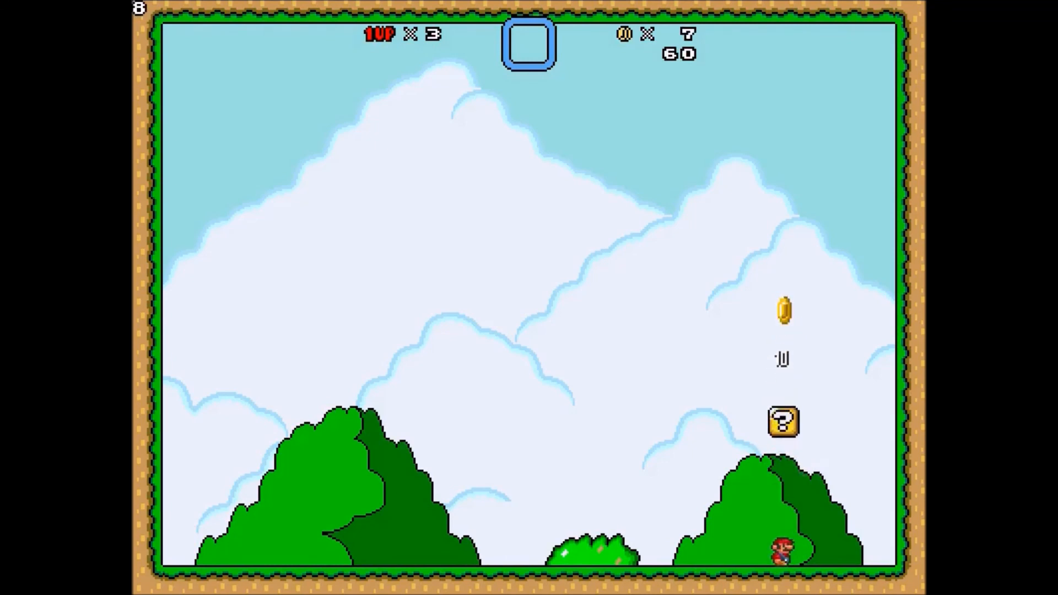
pyautogui.click(169, 28)
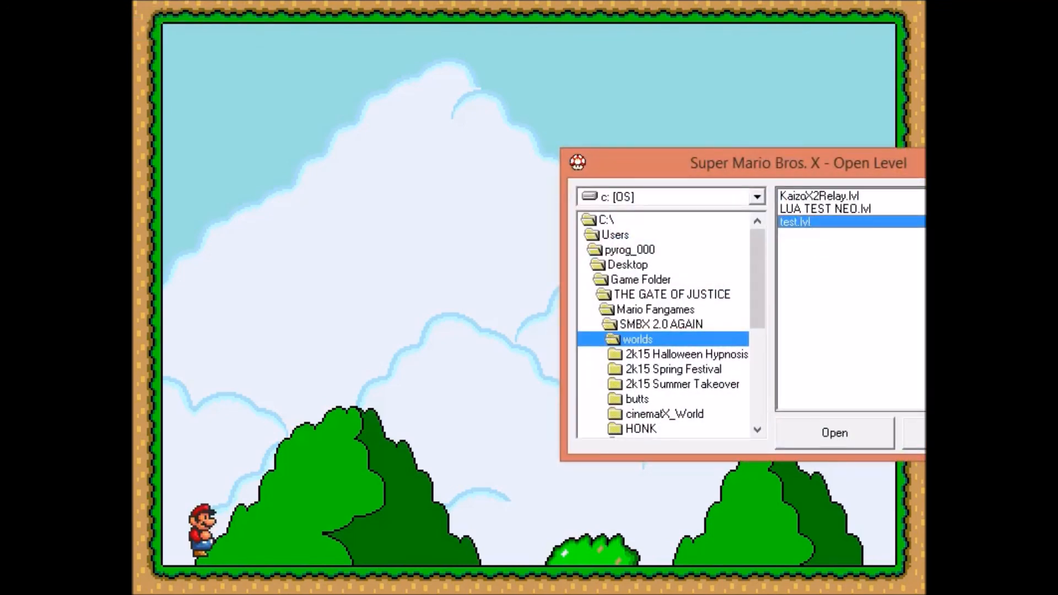
pyautogui.click(833, 432)
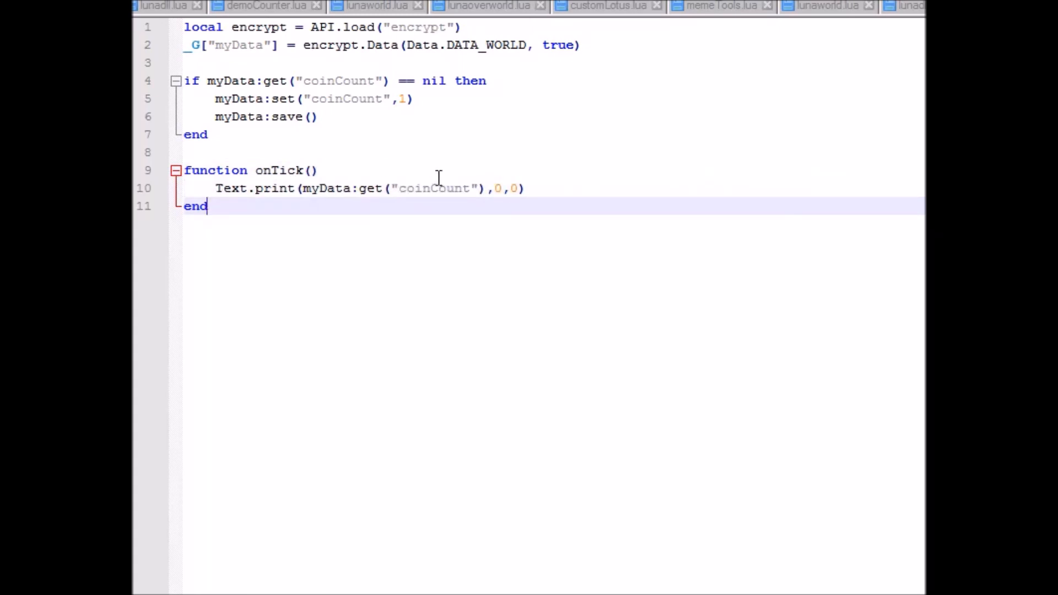
pyautogui.moveTo(563, 88)
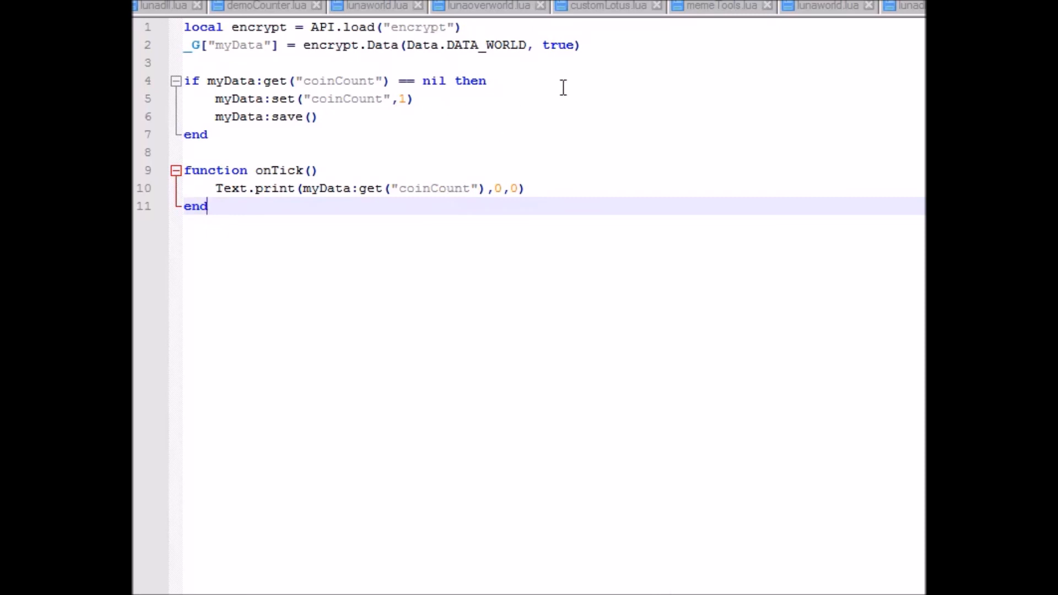